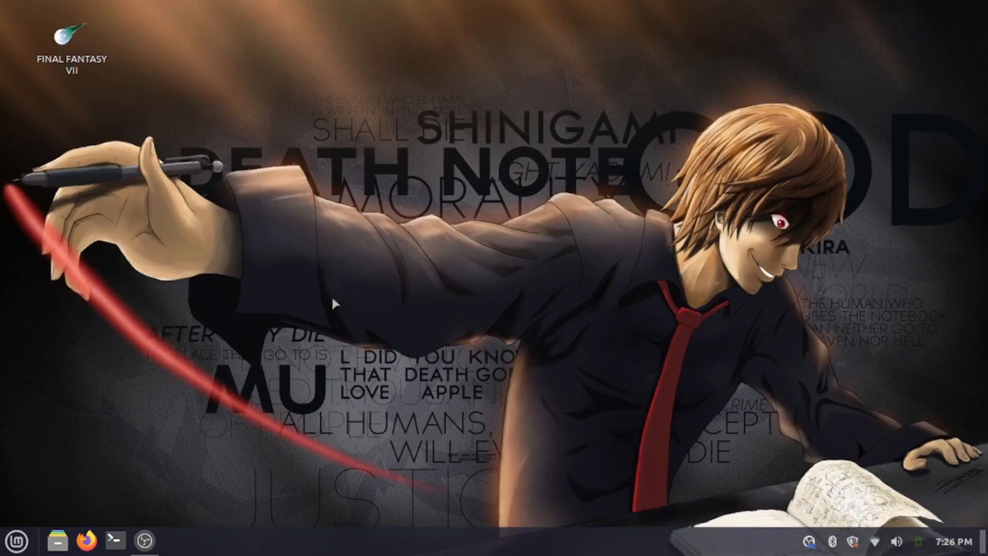
- Launch Firefox Web Browser from the Mint menu's Internet category
click(18, 540)
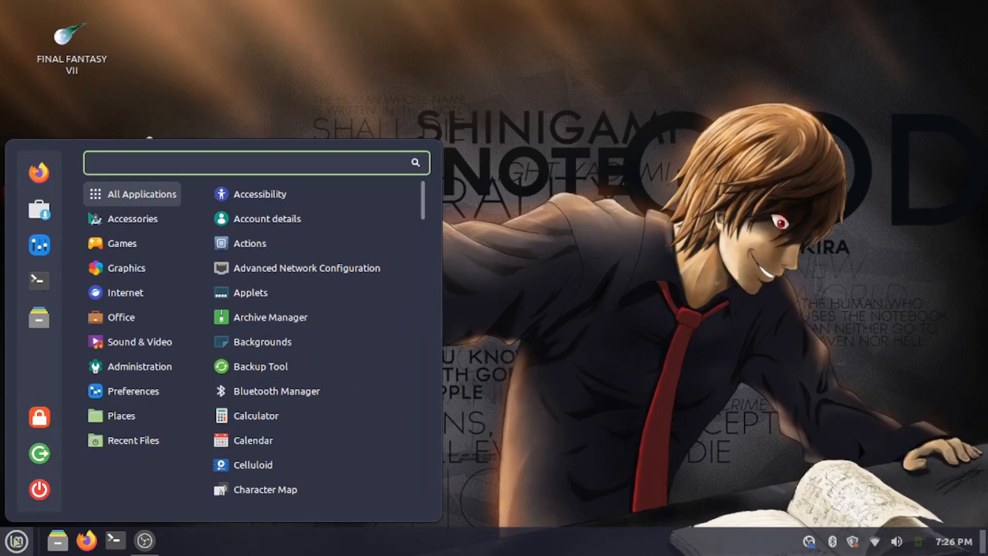
click(128, 292)
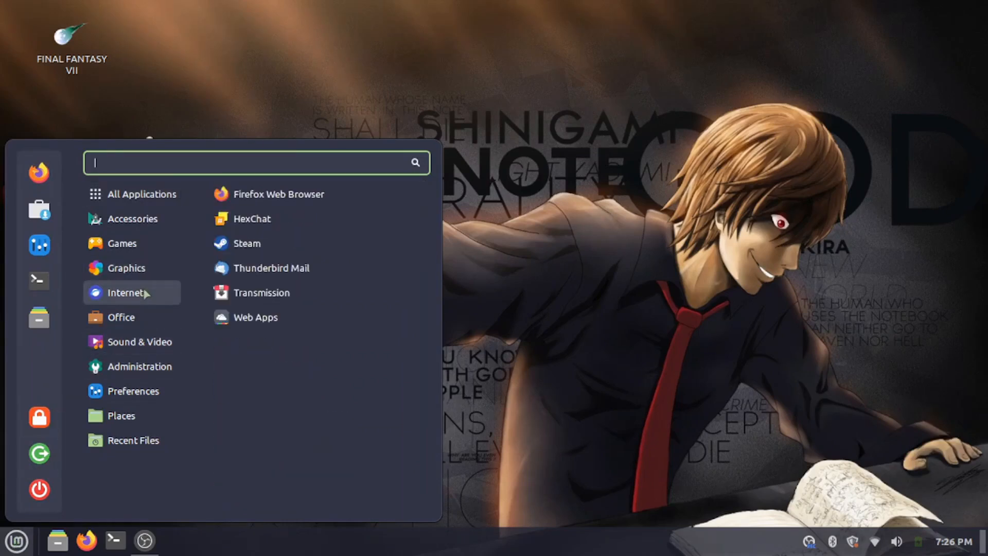
click(133, 439)
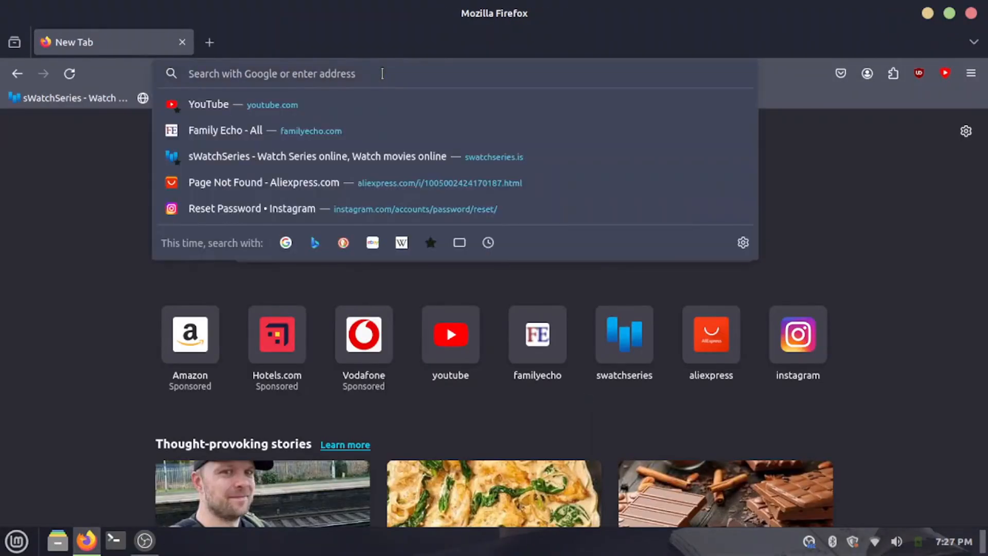
- Download the Internet Search Box applet zip from Cinnamon Spices and open it from the Library
text(cinemark)
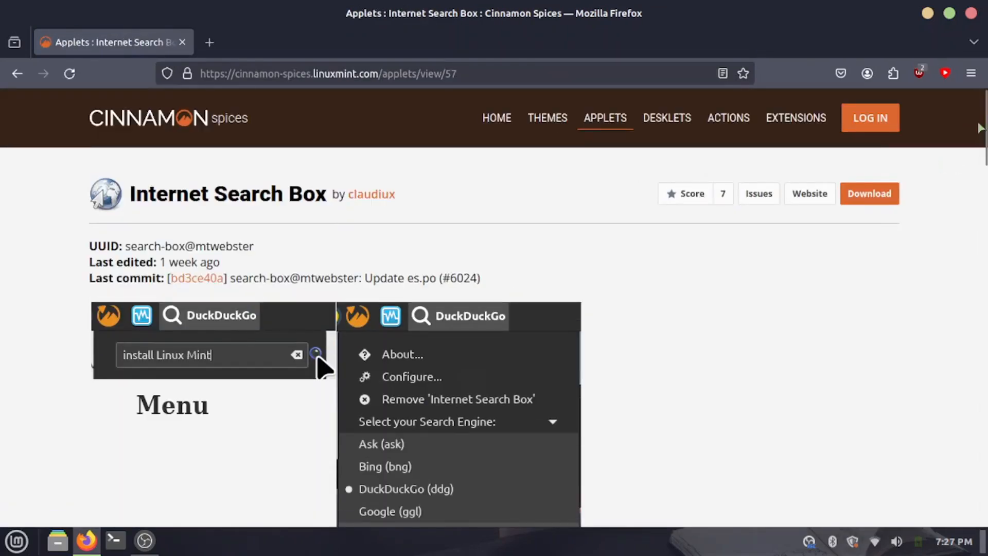
scroll(down, 3)
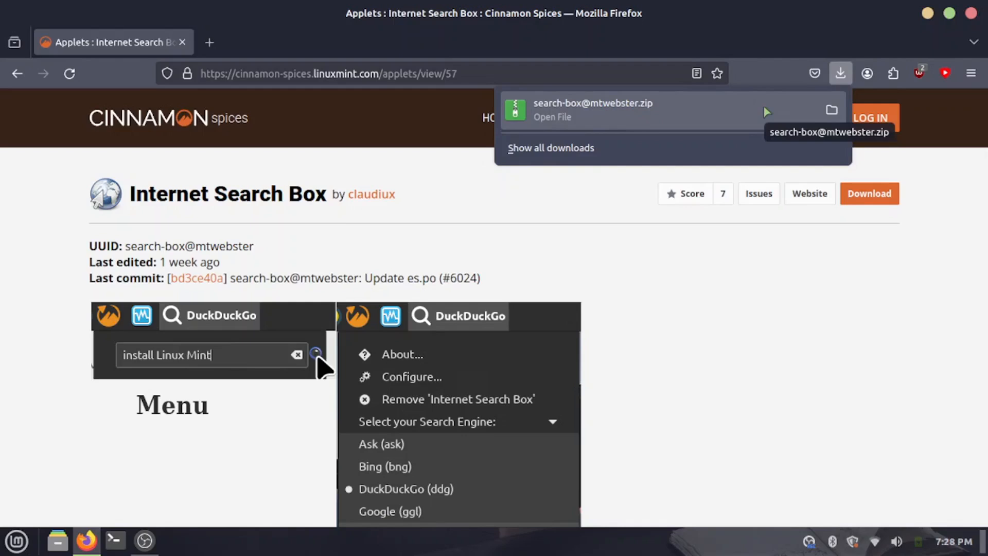
click(550, 147)
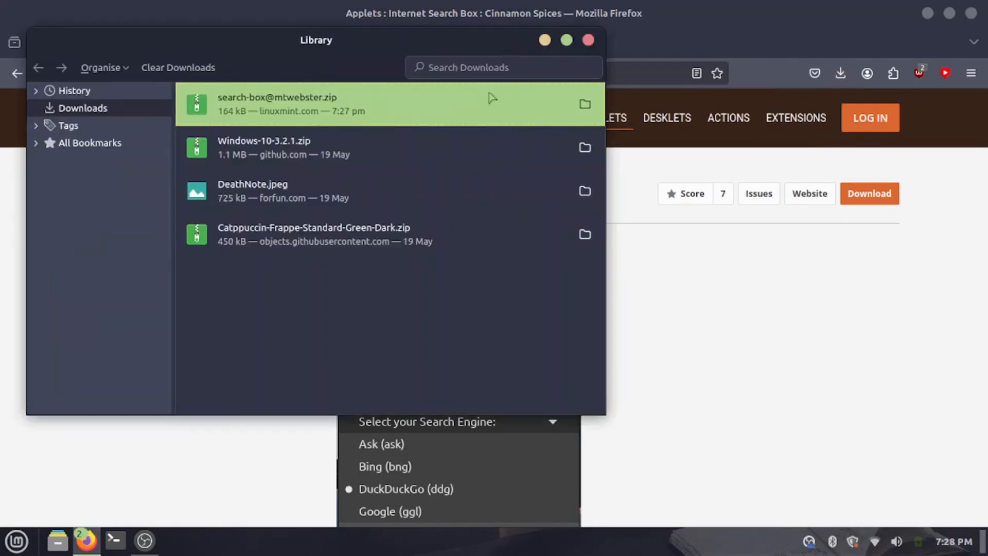
double_click(276, 104)
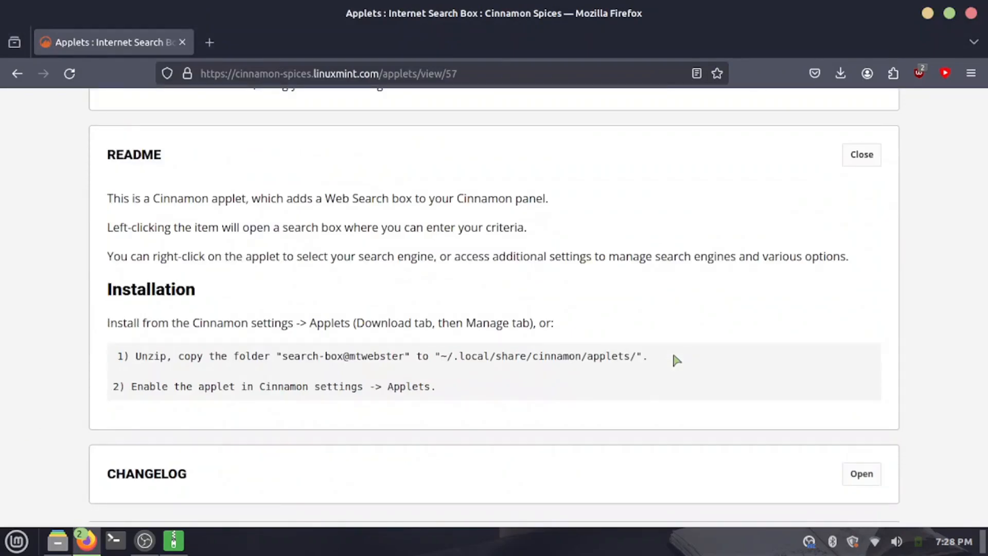
click(114, 540)
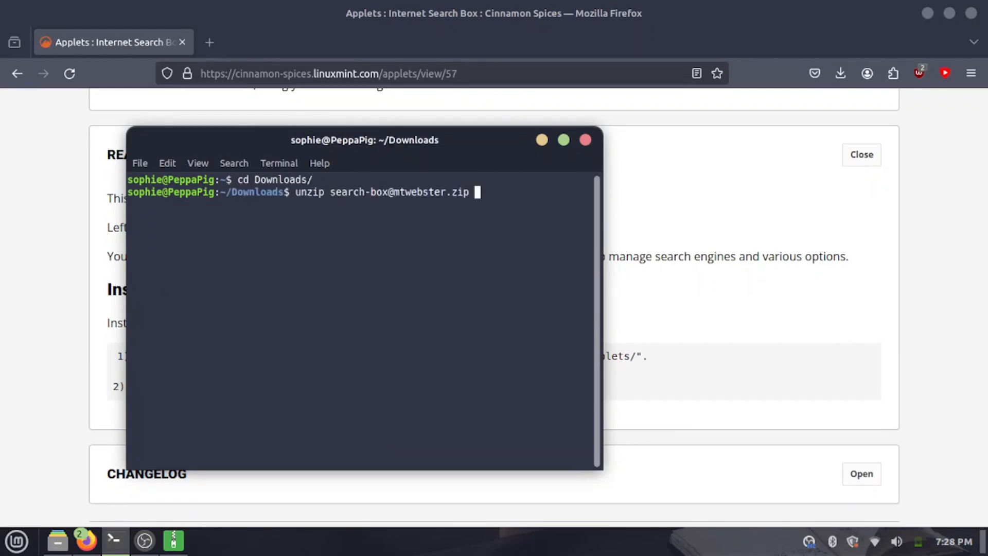
key(Return)
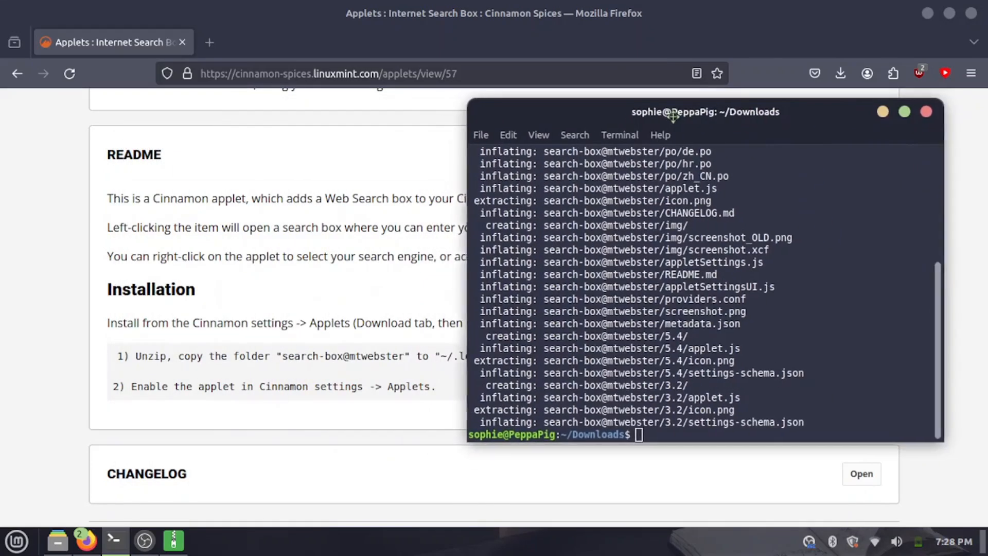
drag(672, 112, 667, 113)
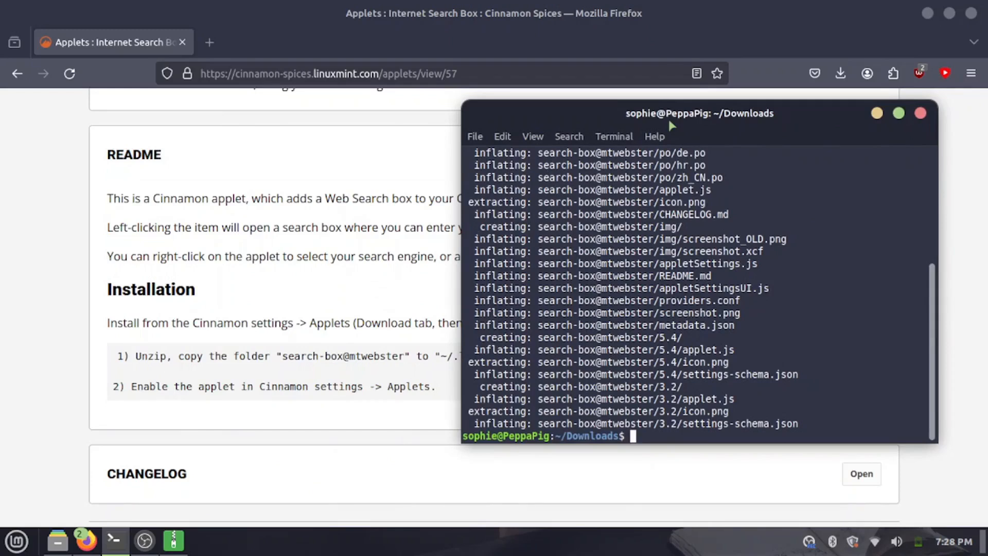
- Move the search-box@mtwebster folder into ~/.local/share/cinnamon/applets/ with mv
text(mv)
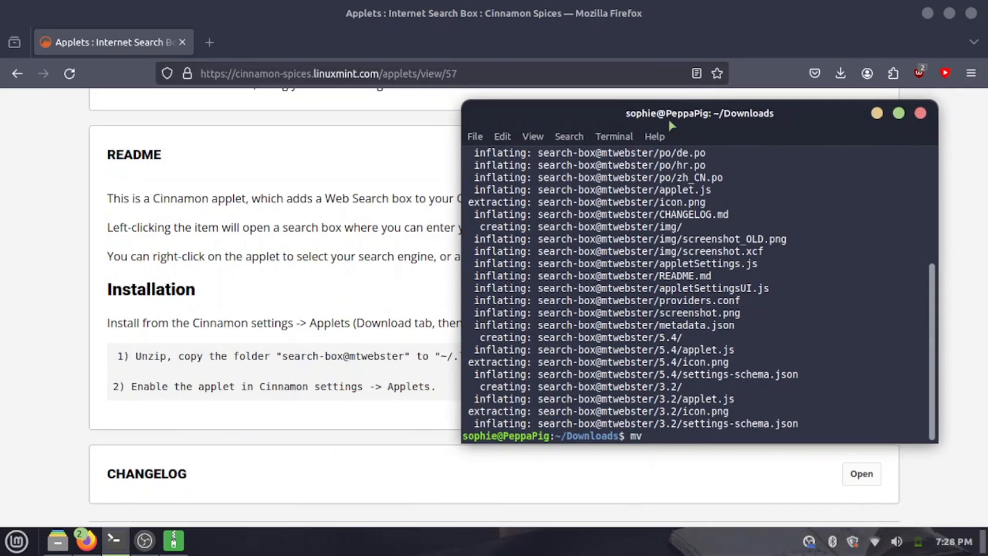
text(s)
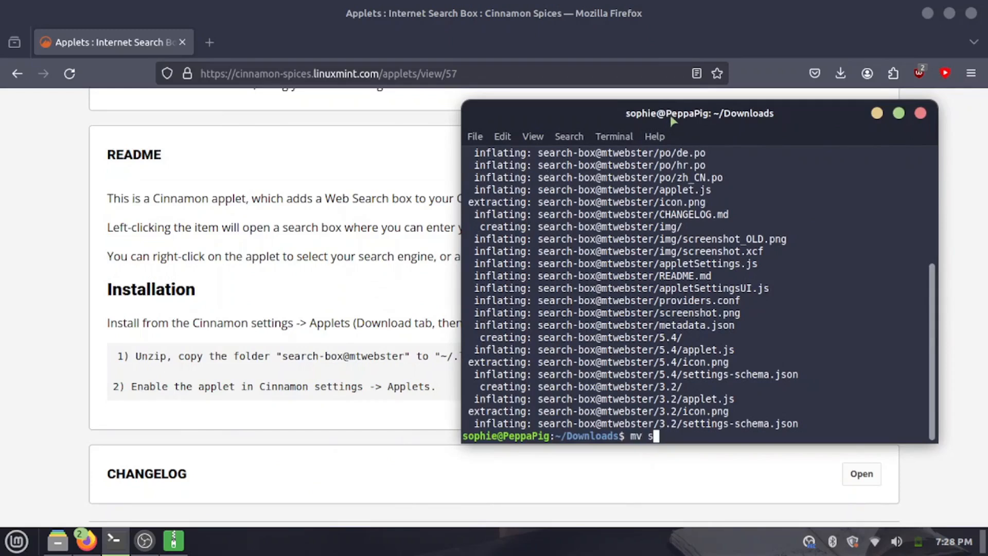
text(earch-box@mtwebster ./)
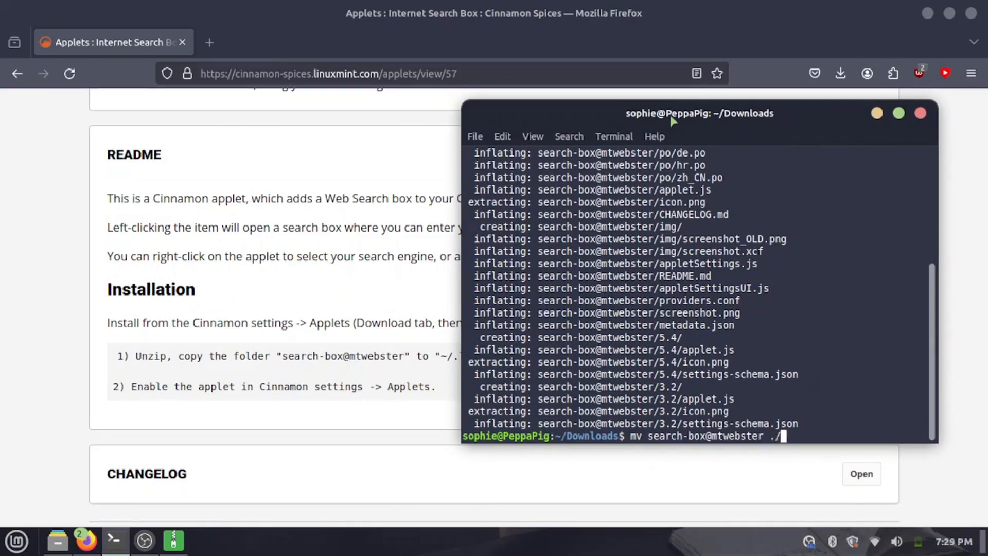
text(lo)
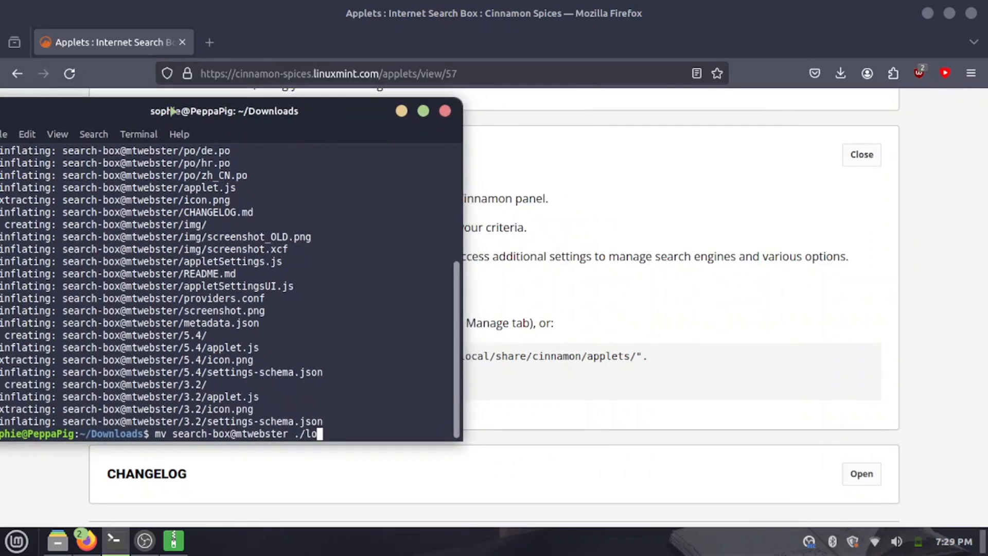
text(cal)
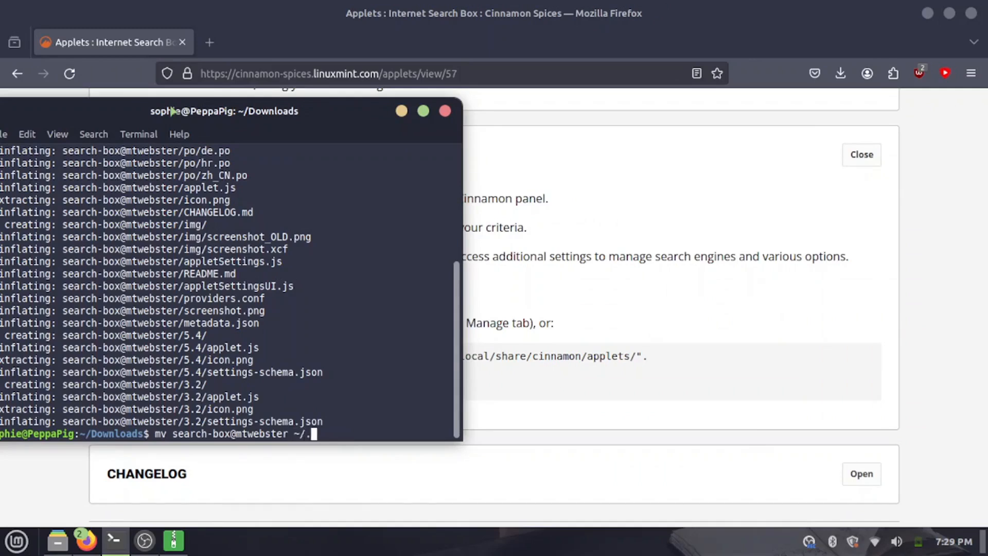
text(local/s)
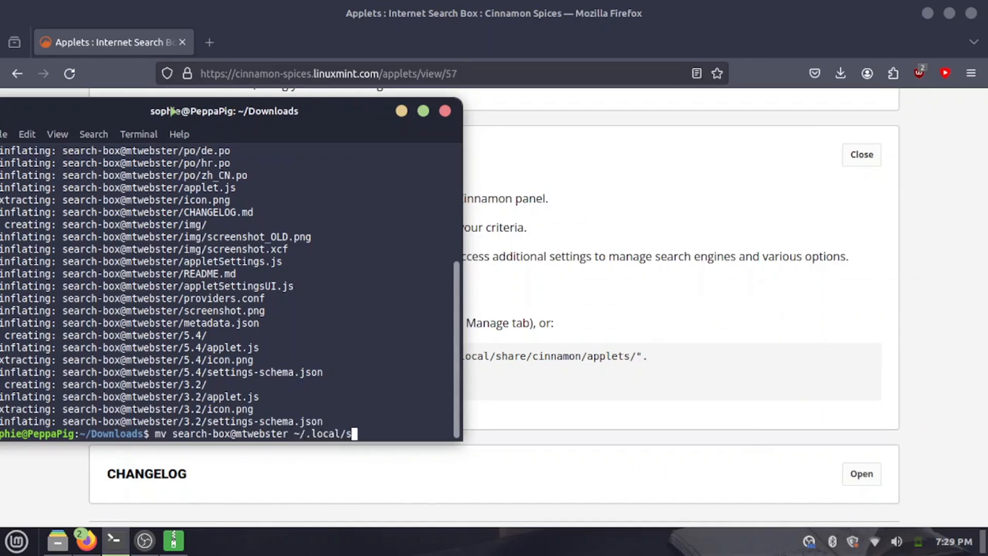
text(hare/co)
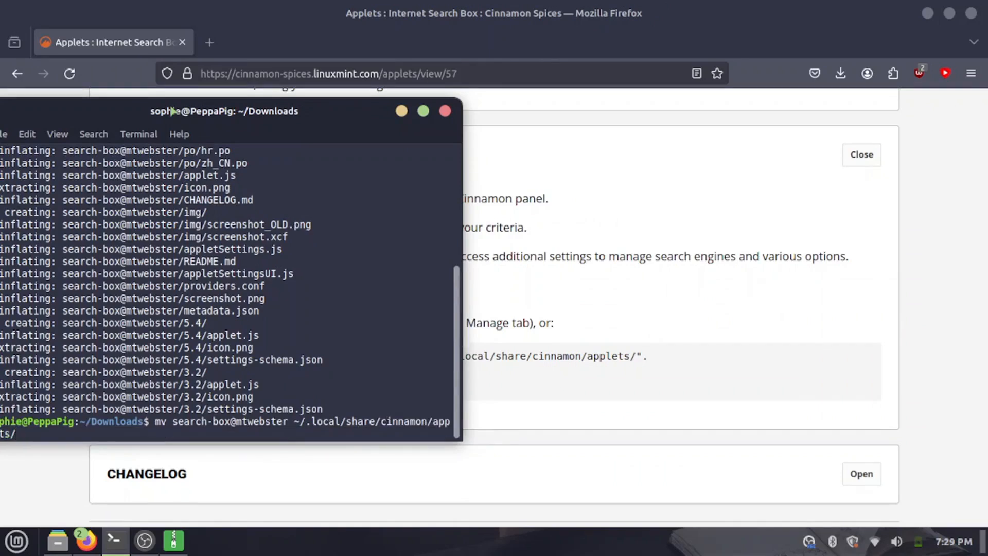
key(Return)
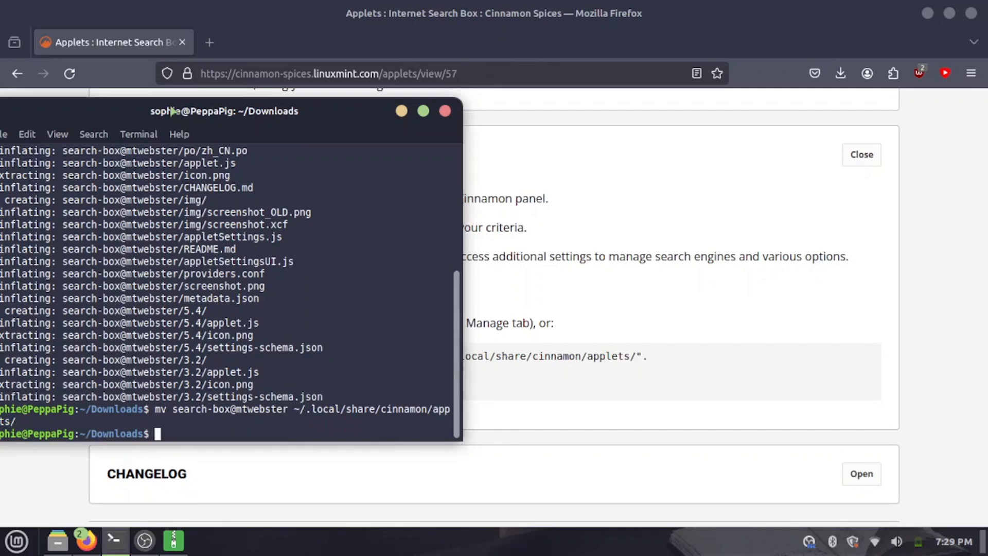
mouse_move(176, 110)
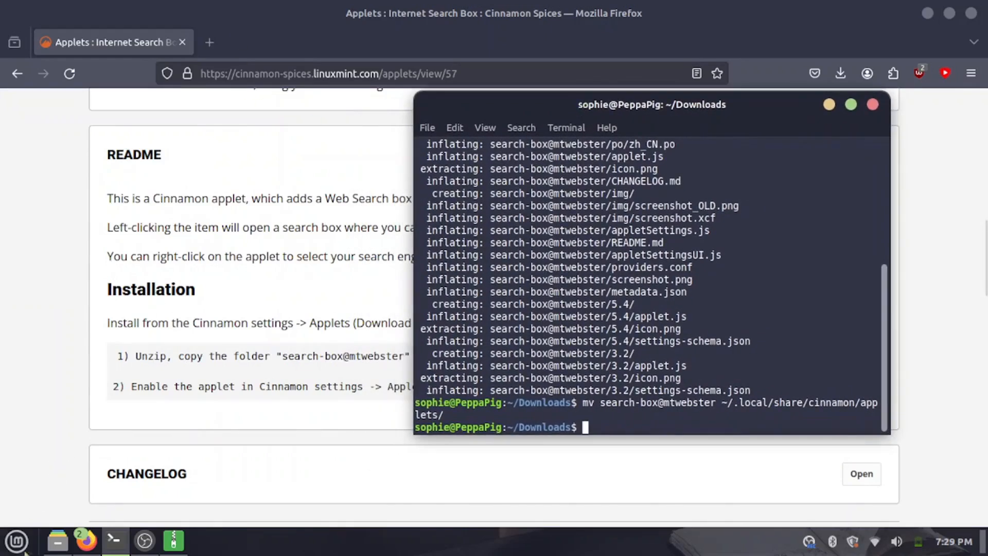
- Reach the Applets manager in System Settings, listing Internet Search Box as installed
click(15, 541)
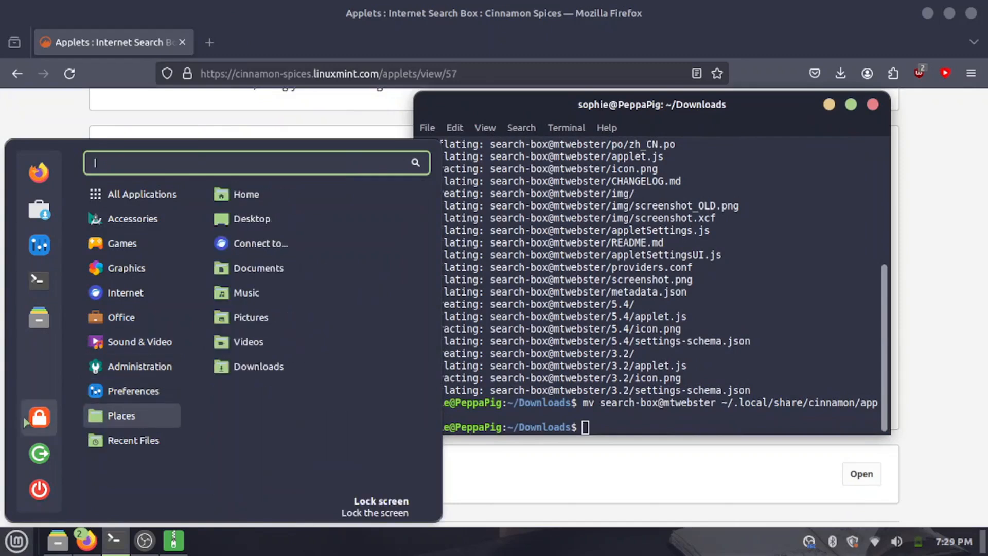
mouse_move(56, 332)
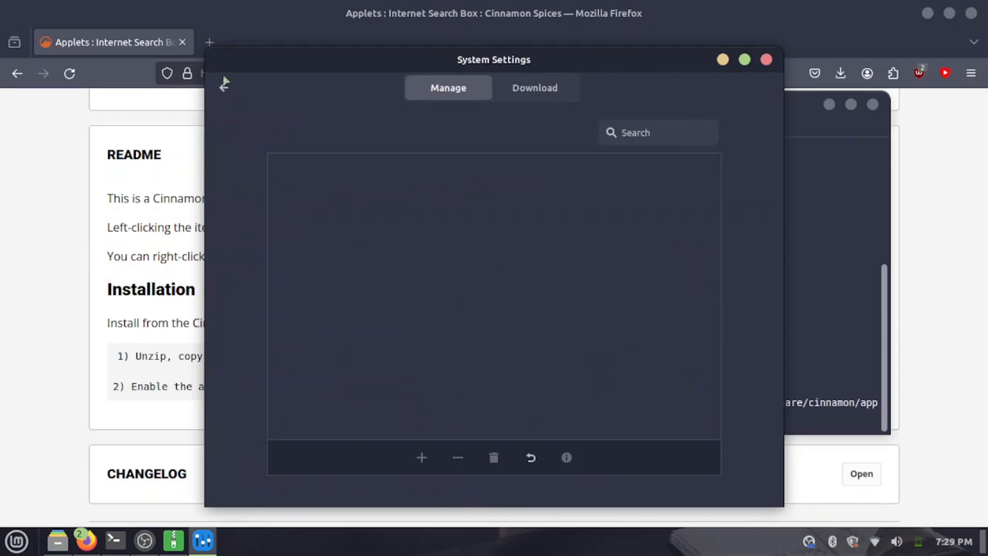
click(224, 83)
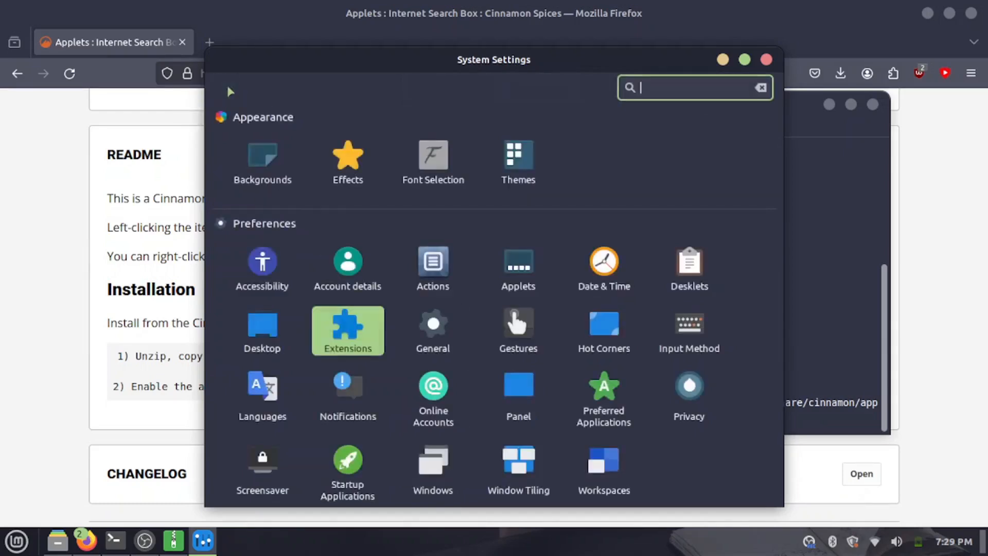
mouse_move(603, 327)
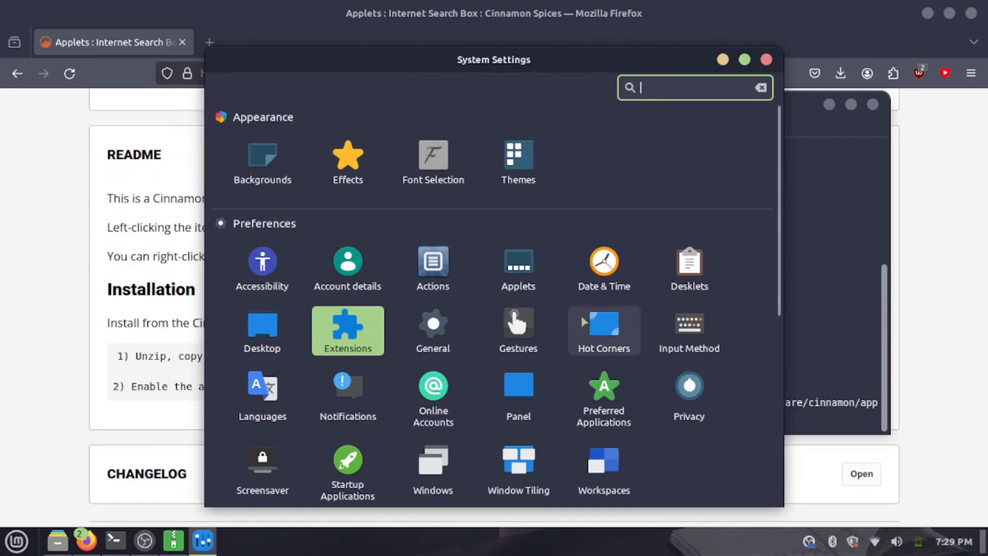
click(518, 261)
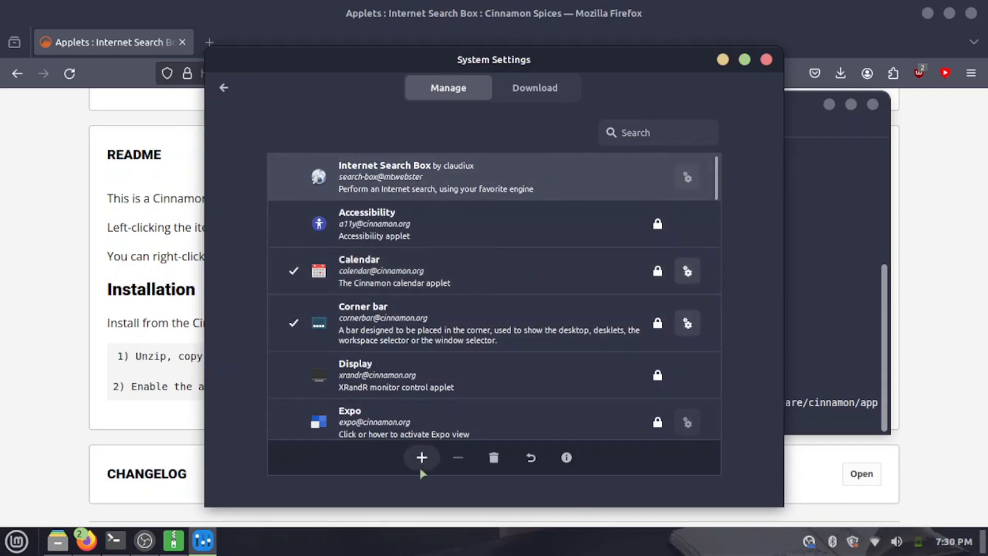
- Enable Internet Search Box on the panel and show its search engine menu with Google selected
click(421, 457)
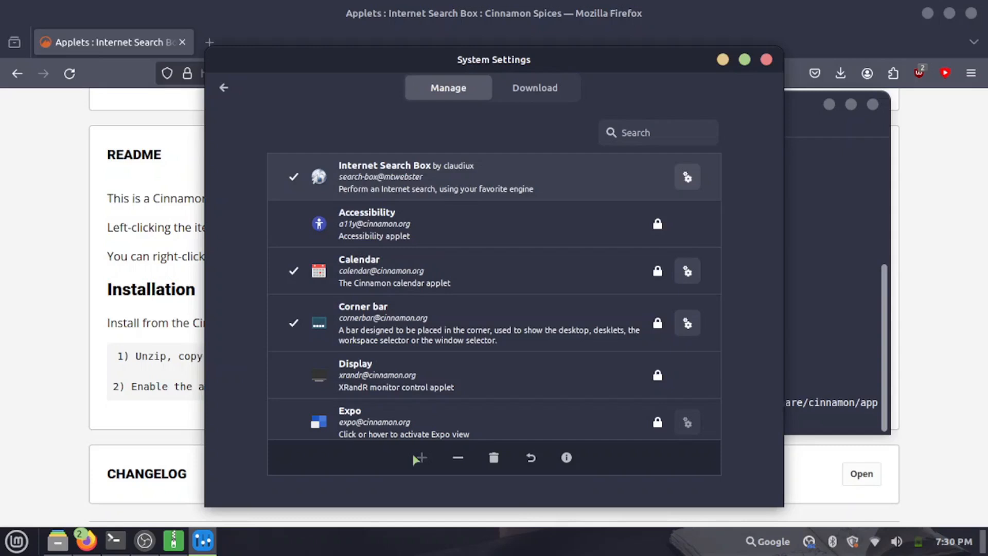
mouse_move(368, 506)
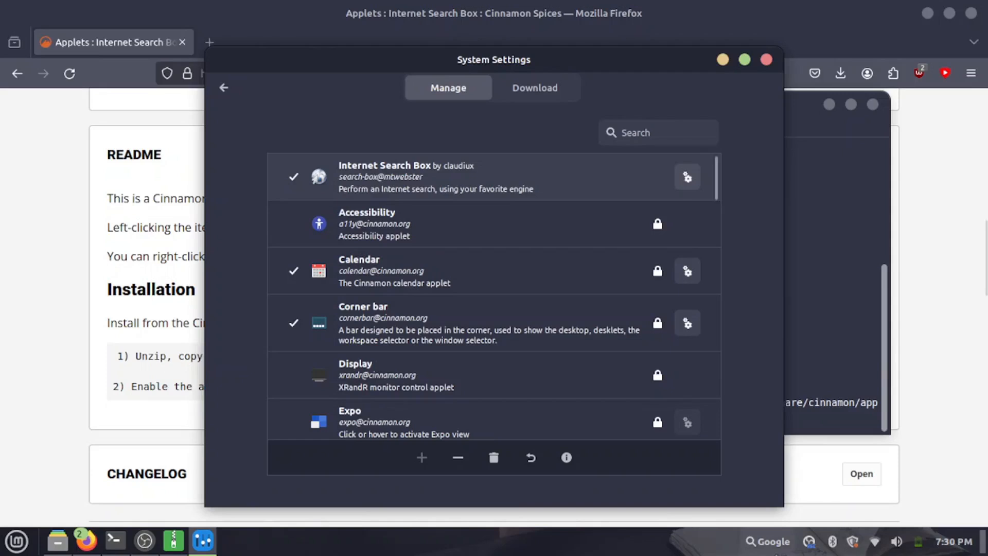
mouse_move(691, 528)
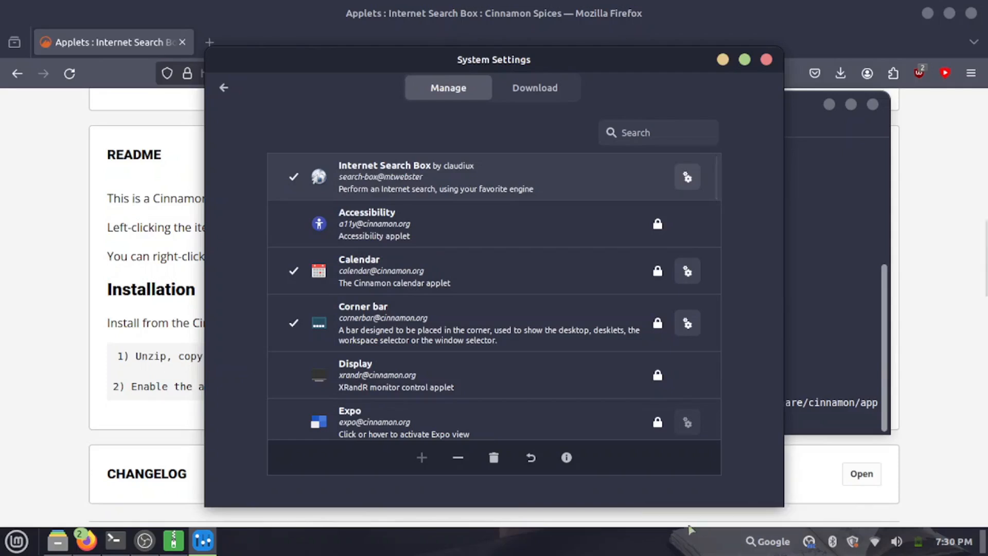
mouse_move(690, 529)
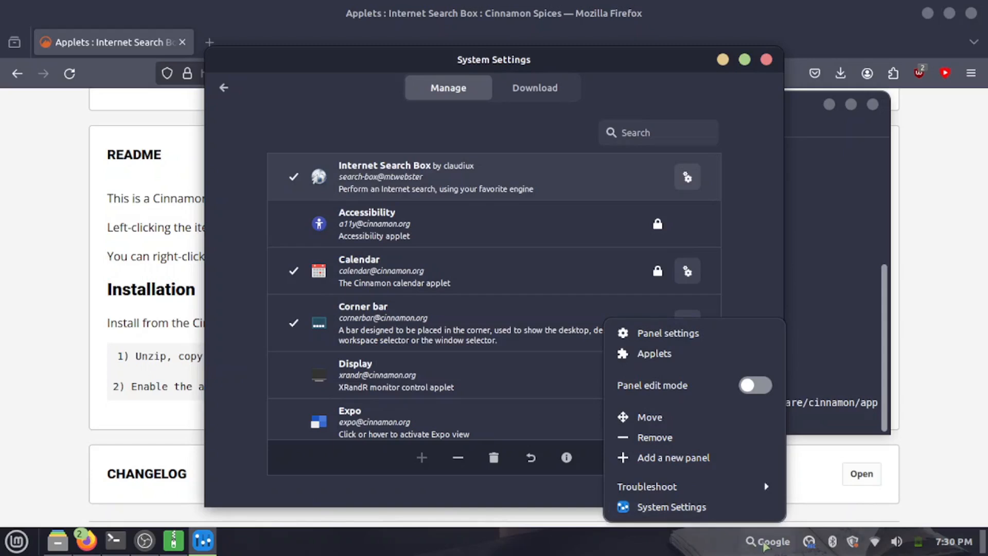
click(686, 176)
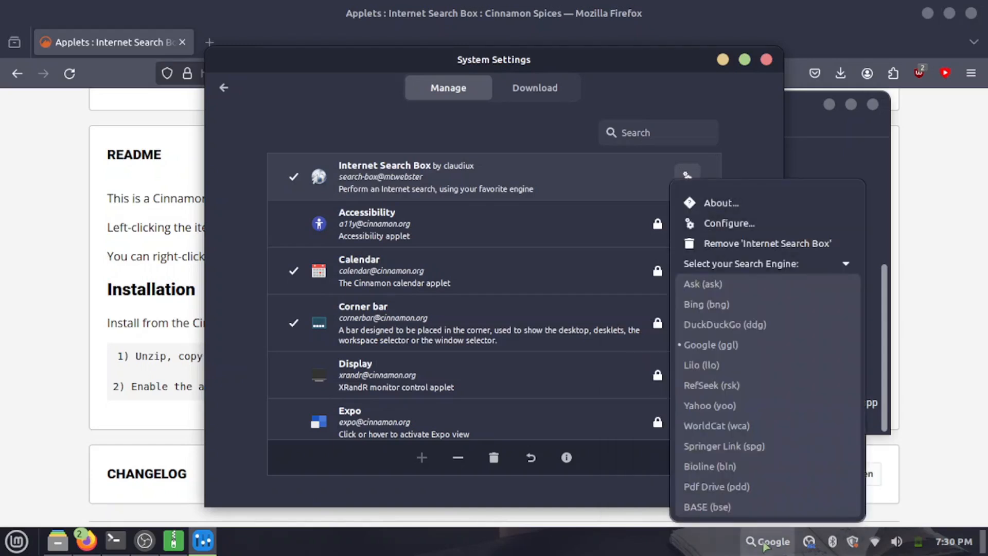
mouse_move(719, 202)
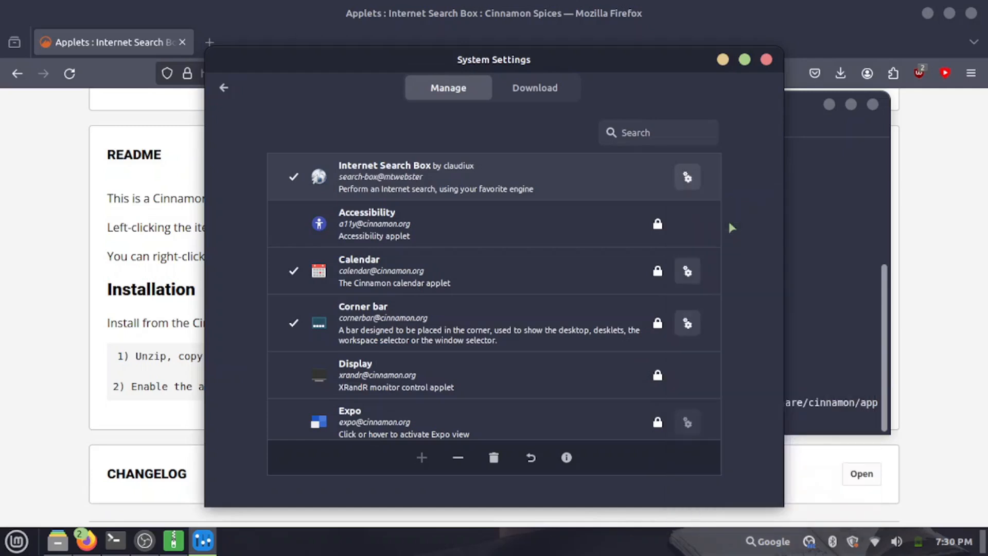
click(687, 176)
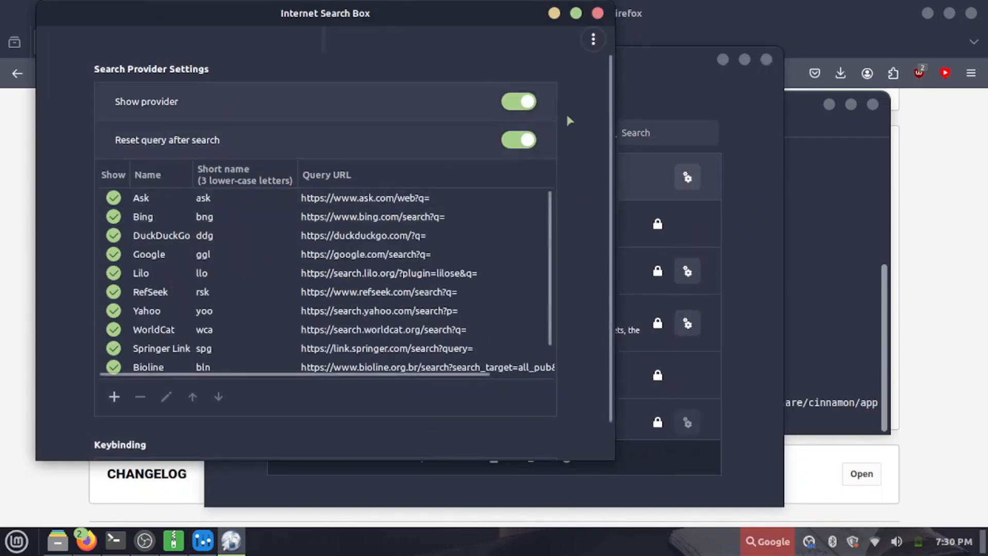
mouse_move(553, 71)
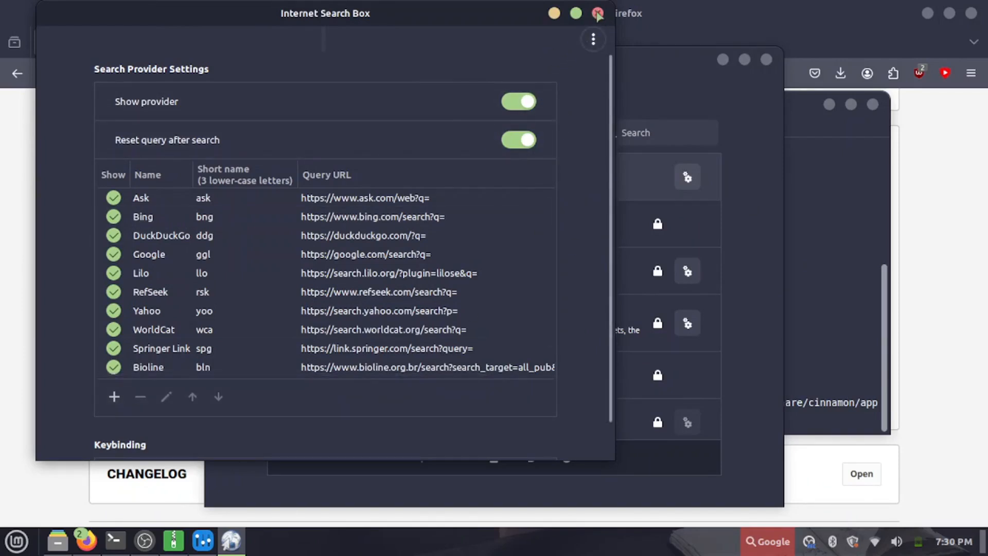
click(597, 13)
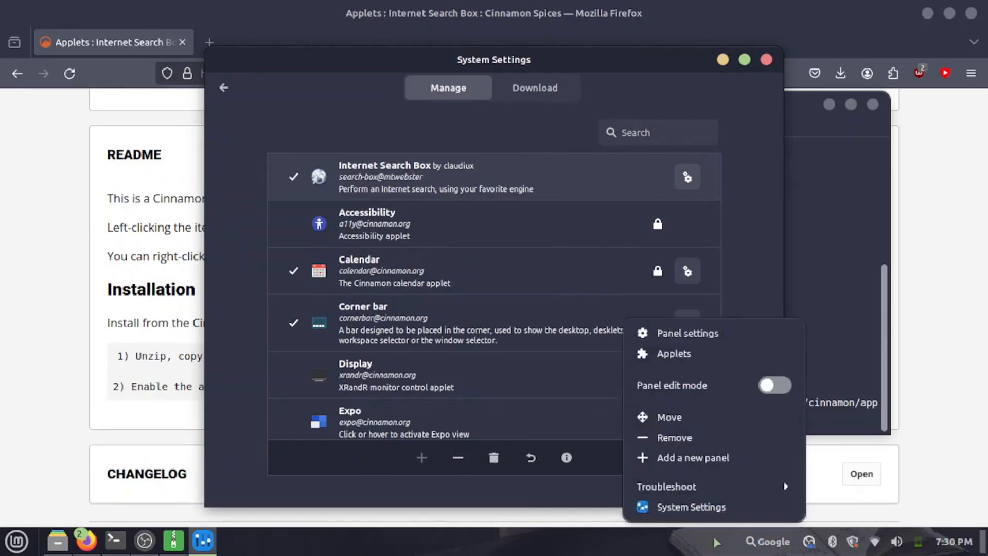
mouse_move(669, 416)
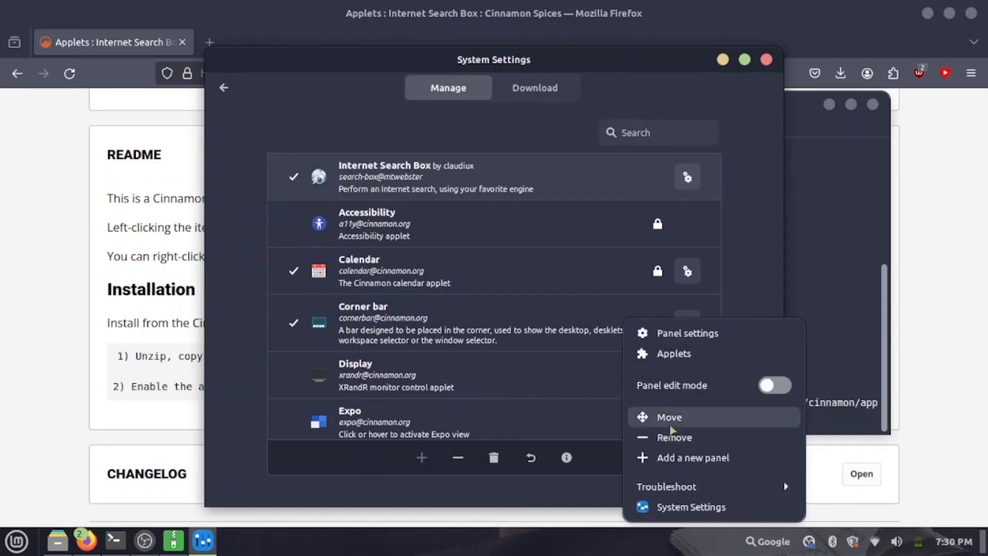
mouse_move(668, 426)
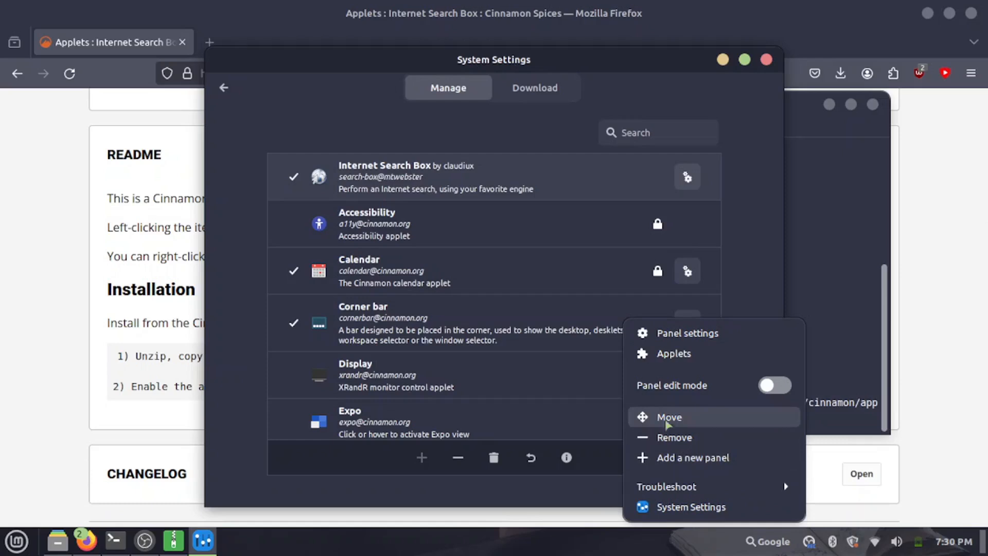
- Turn on panel edit mode to relocate the search box leftward, then close System Settings
click(669, 417)
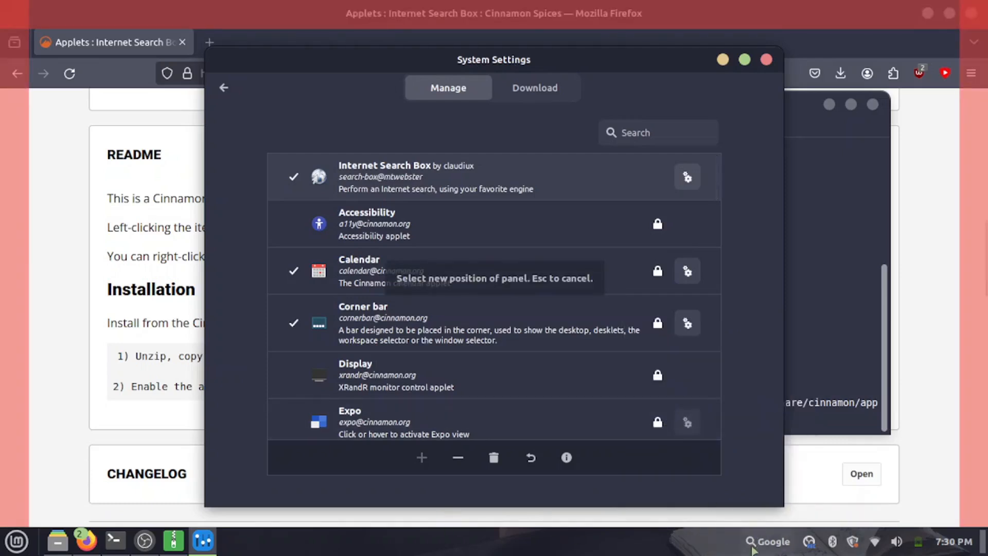
click(686, 176)
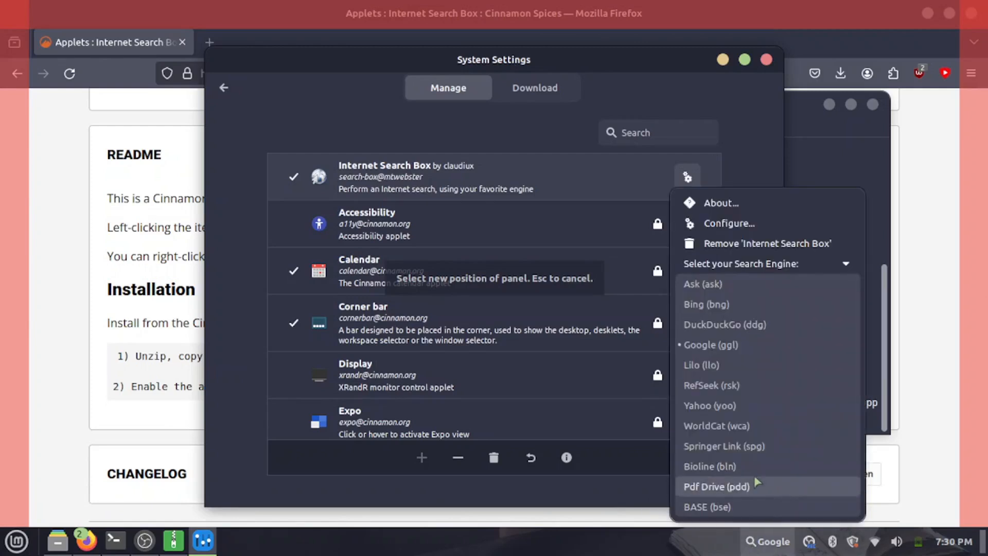
mouse_move(729, 224)
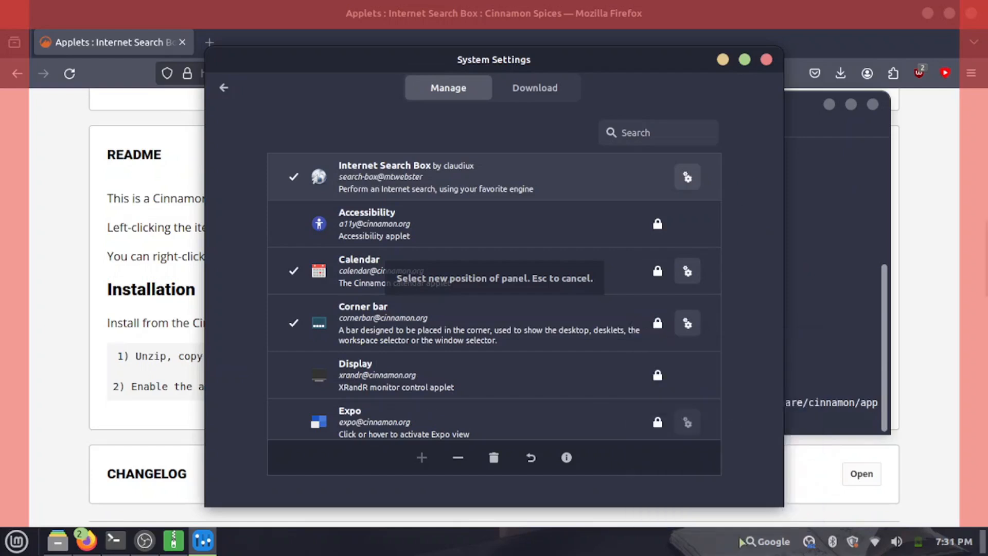
mouse_move(115, 540)
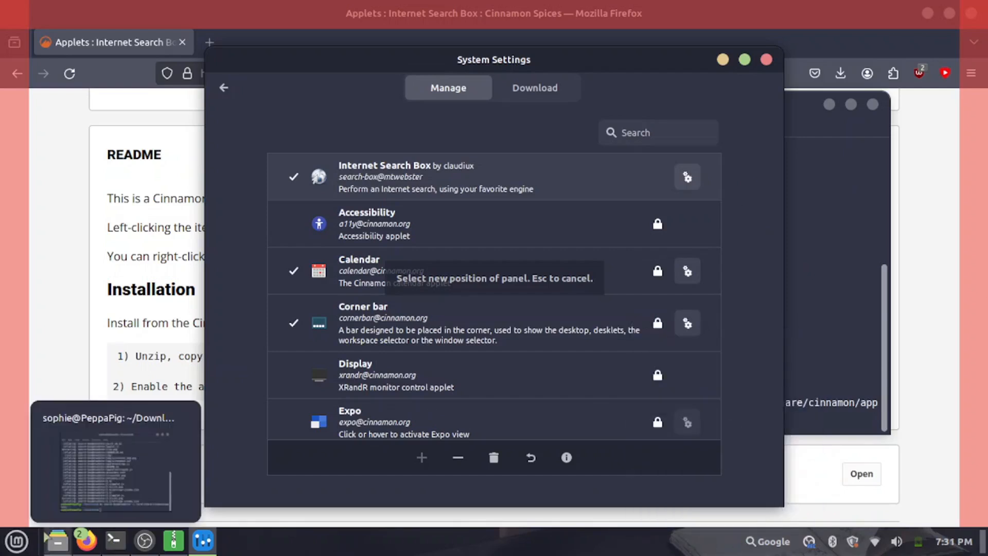
right_click(16, 541)
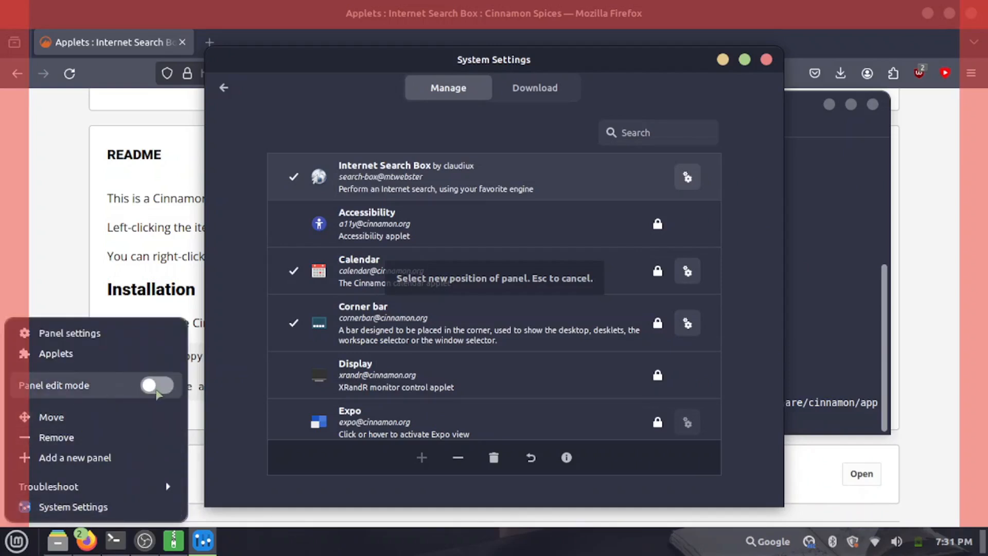
click(156, 385)
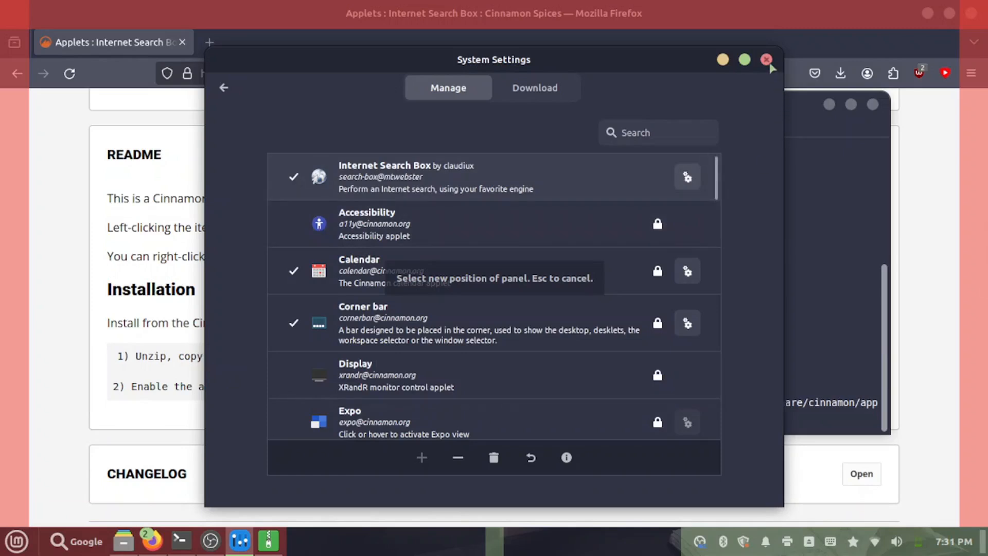
click(765, 60)
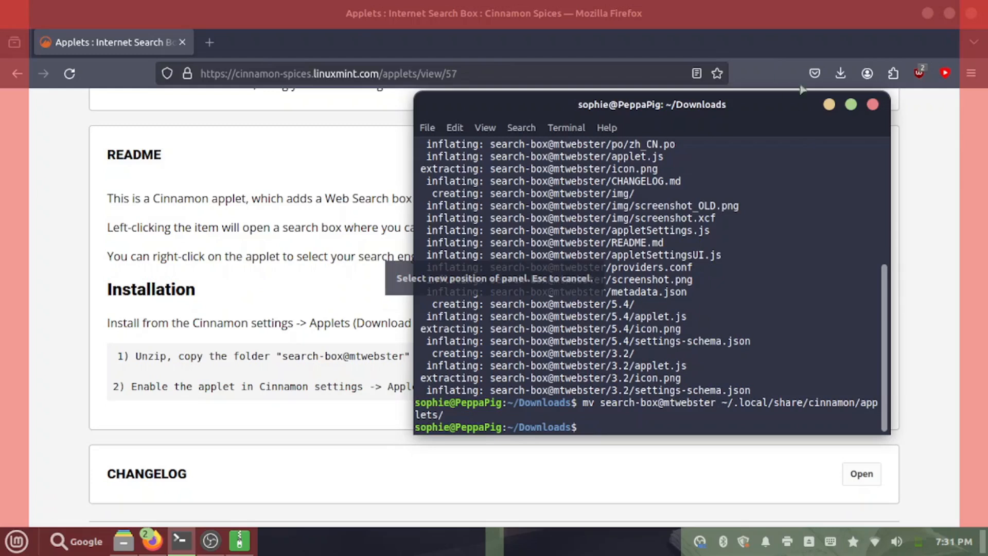
mouse_move(78, 542)
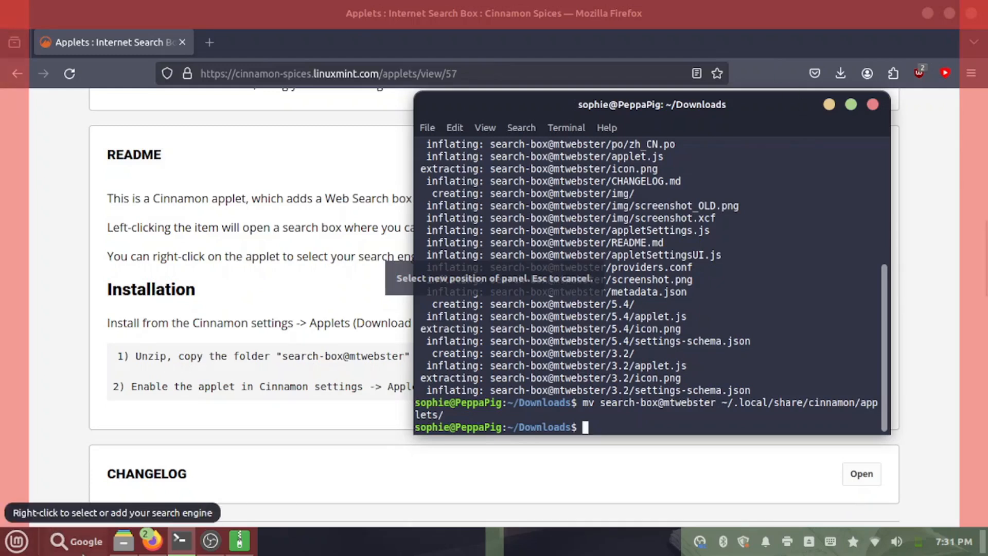
- Turn off panel edit mode from the panel's options, keeping the search box on the left
right_click(75, 523)
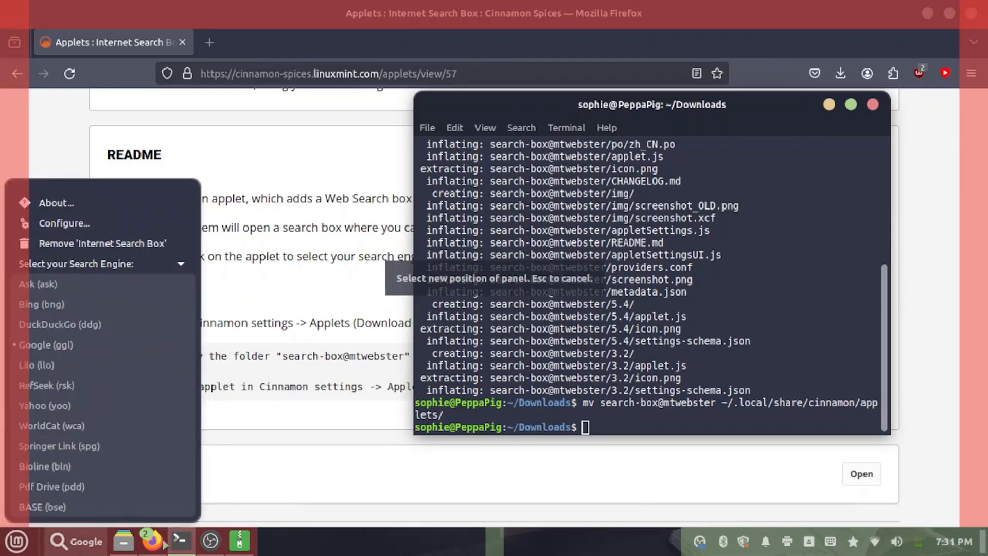
right_click(274, 540)
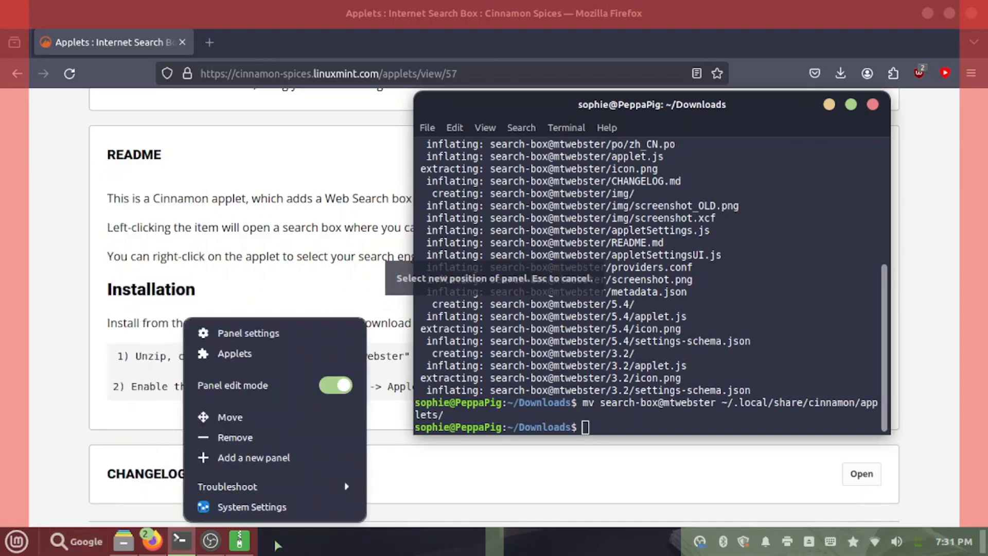
click(336, 384)
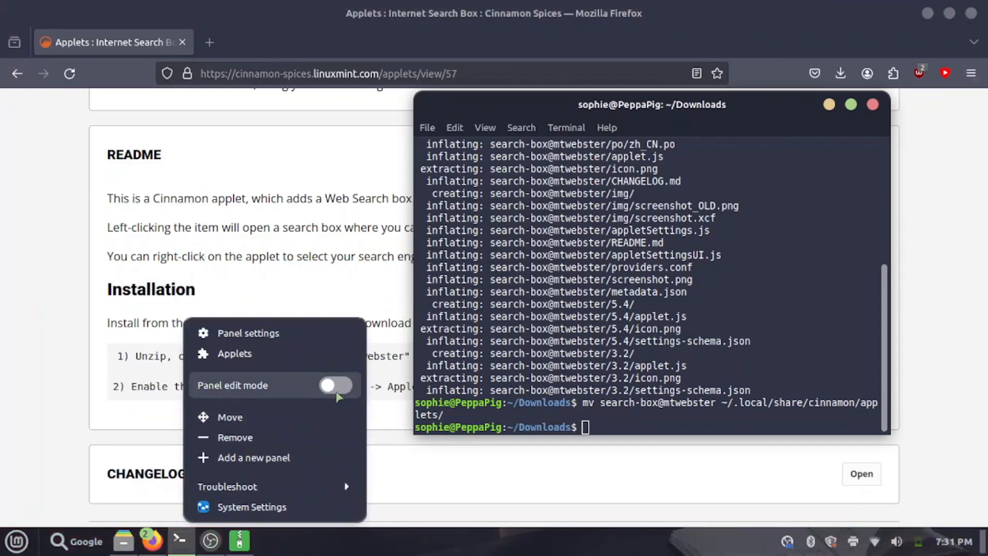
click(336, 385)
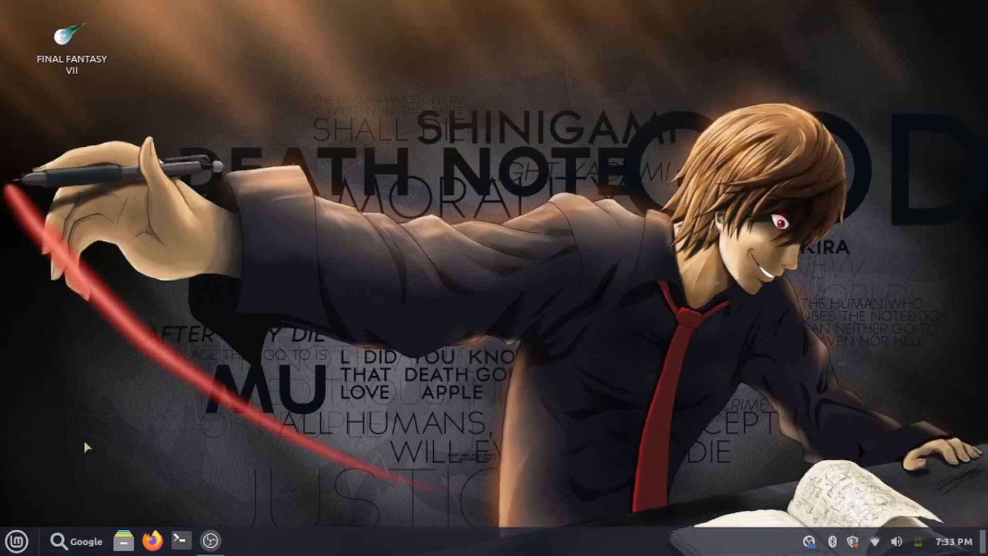
- Show the search applet's About dialog identifying search-box@mtwebster version 2.0.1
right_click(82, 541)
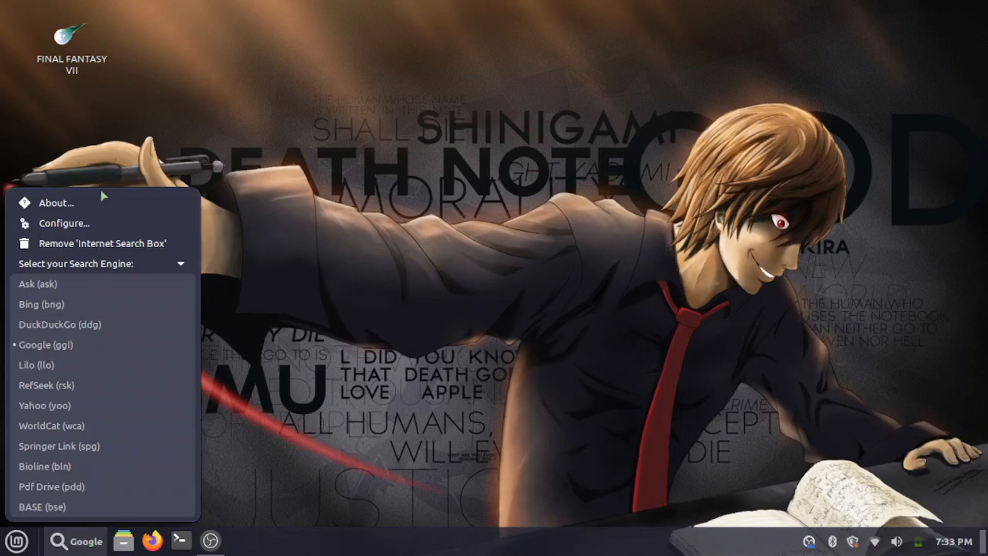
click(56, 203)
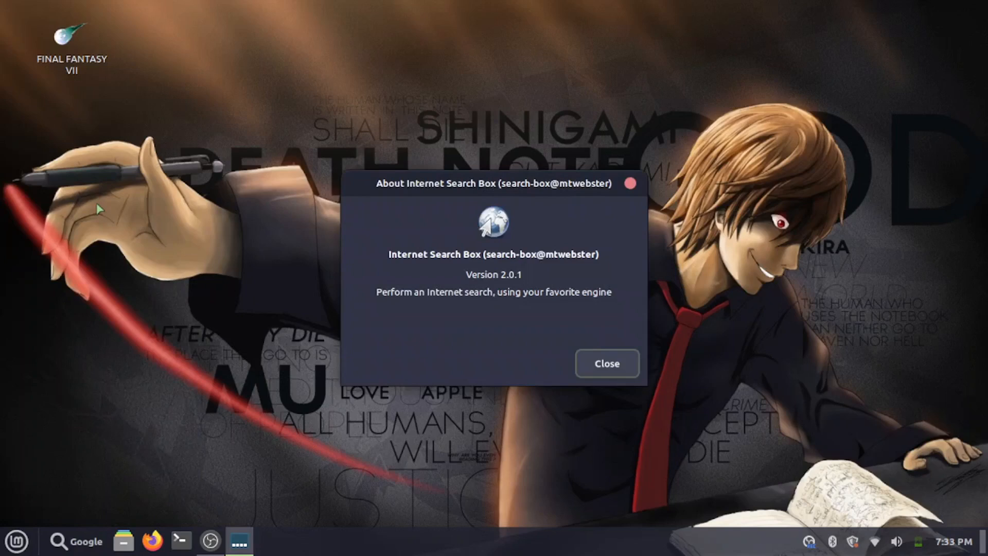
mouse_move(607, 363)
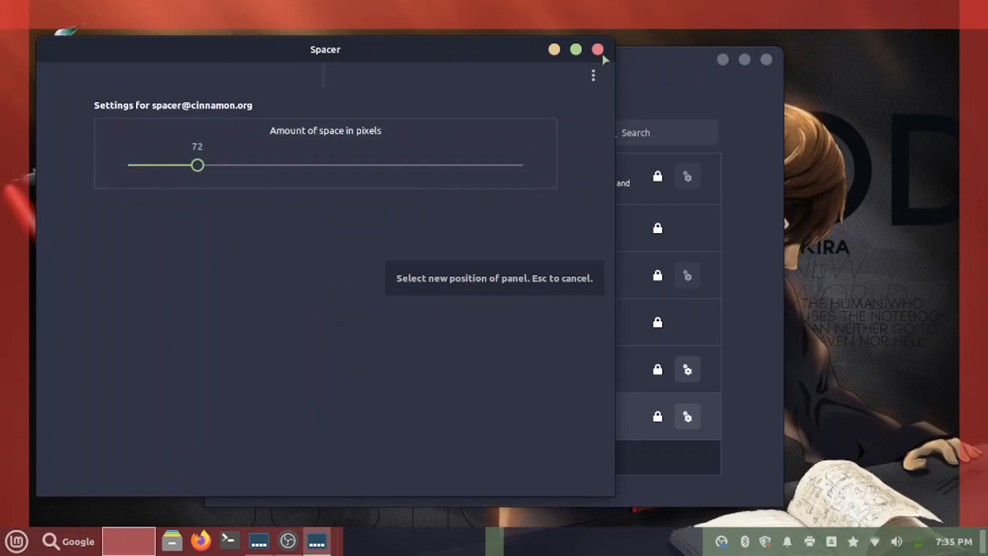
- Close the Spacer settings, turn off panel edit mode, and close the Applets window
click(597, 49)
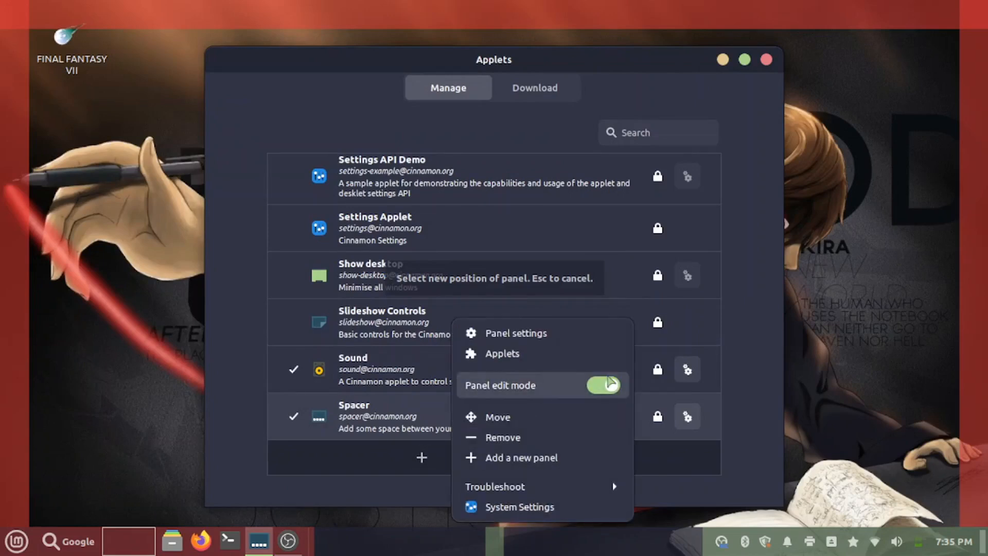
click(602, 385)
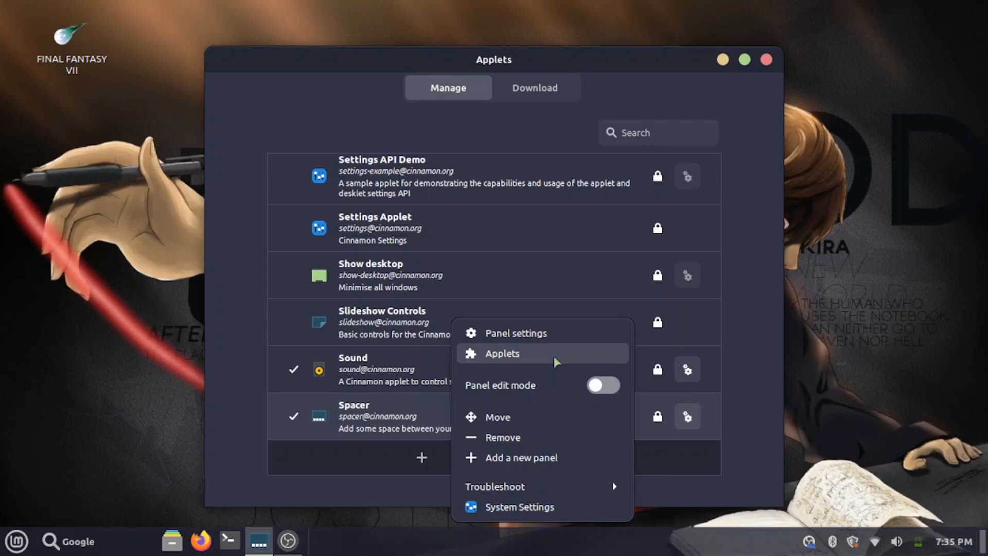
mouse_move(754, 69)
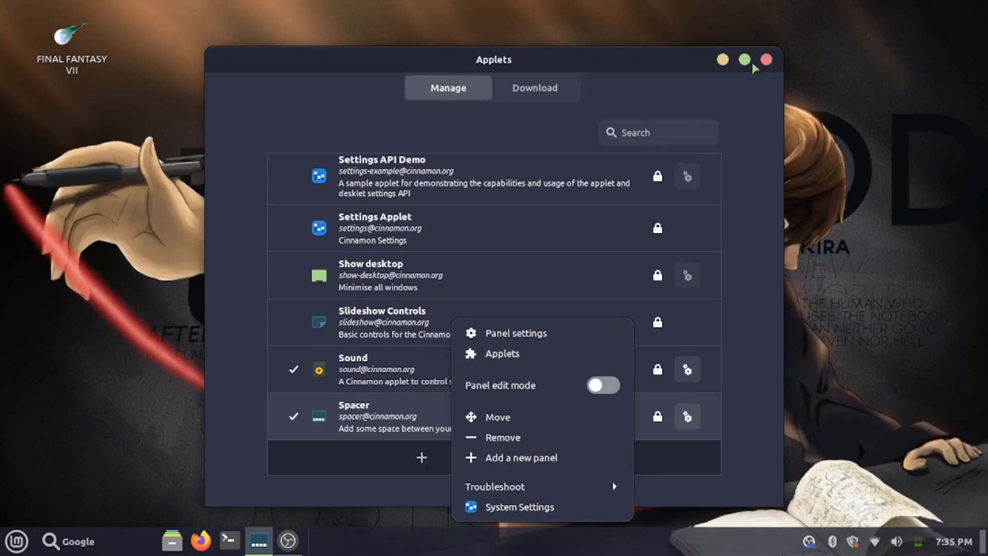
click(765, 59)
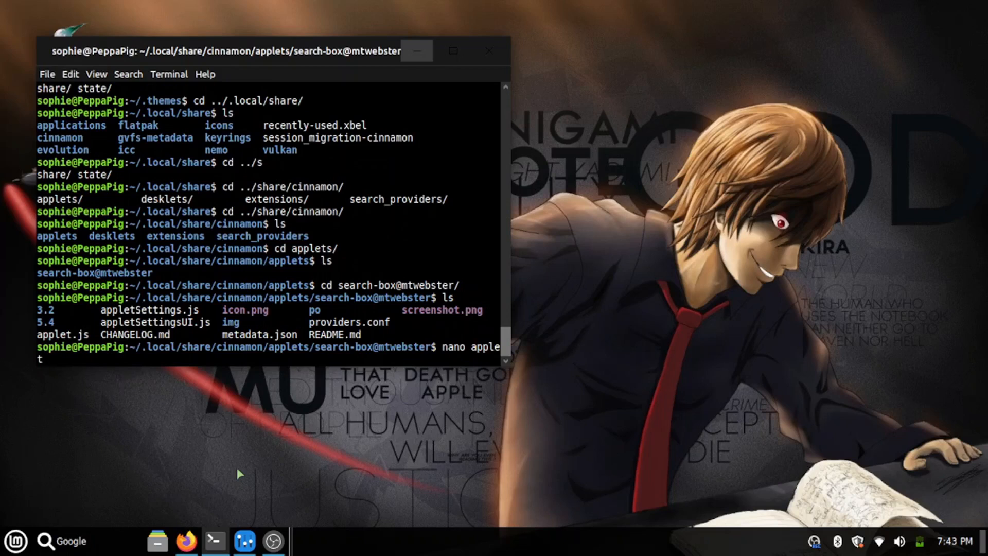
text(Settings)
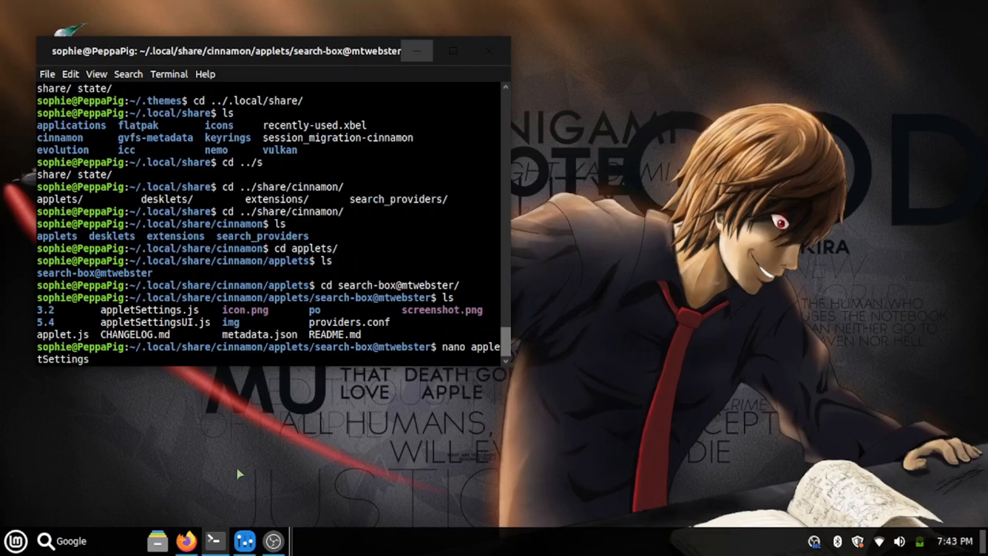
text(.js)
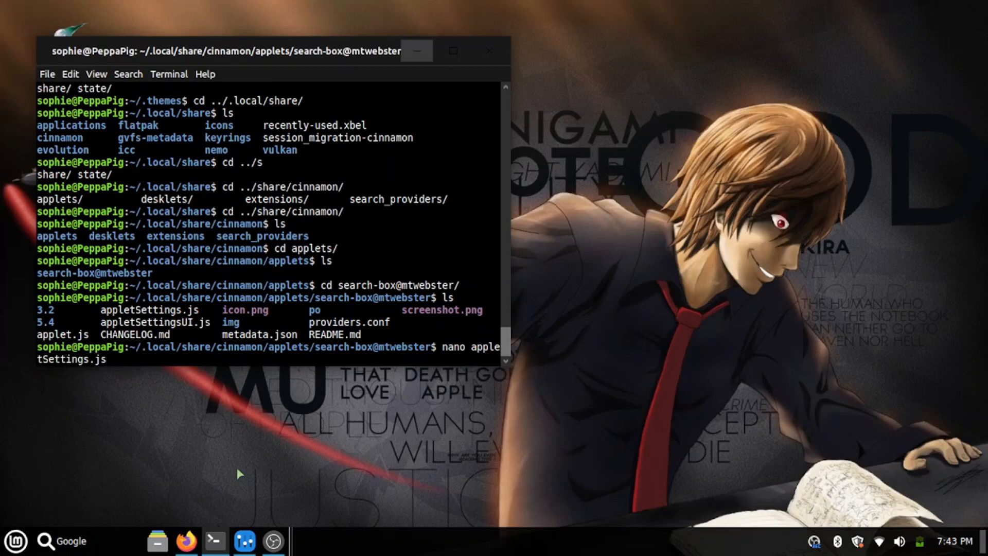
key(Return)
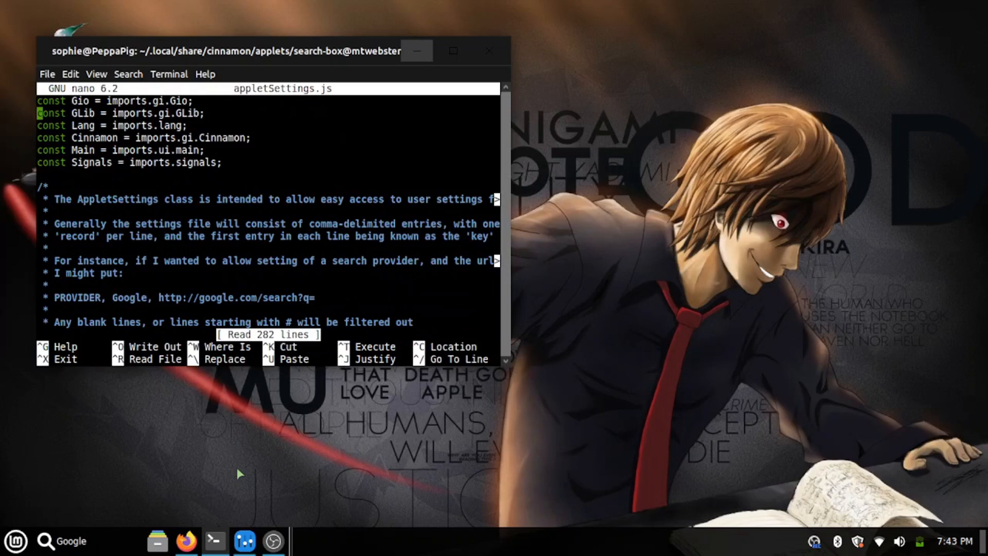
scroll(down, 3)
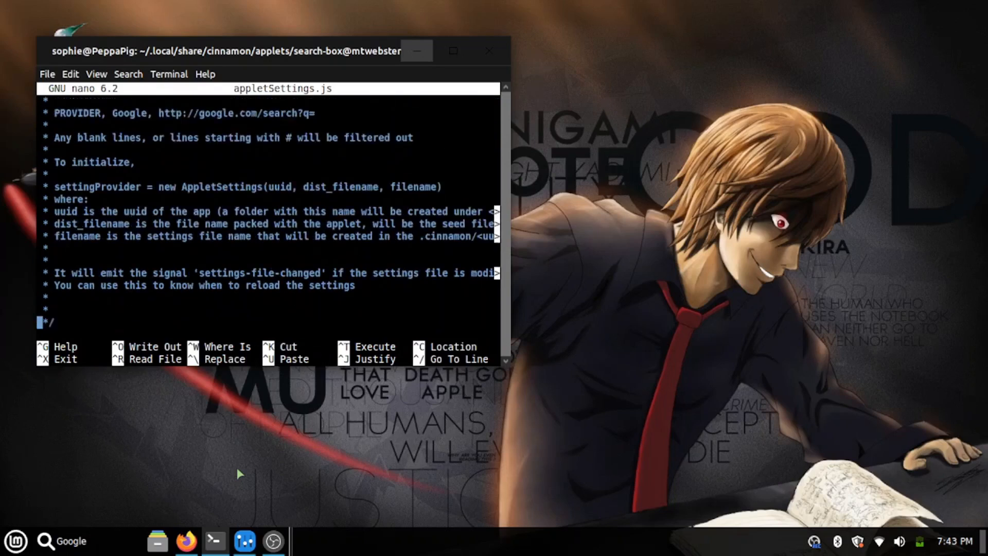
scroll(down, 3)
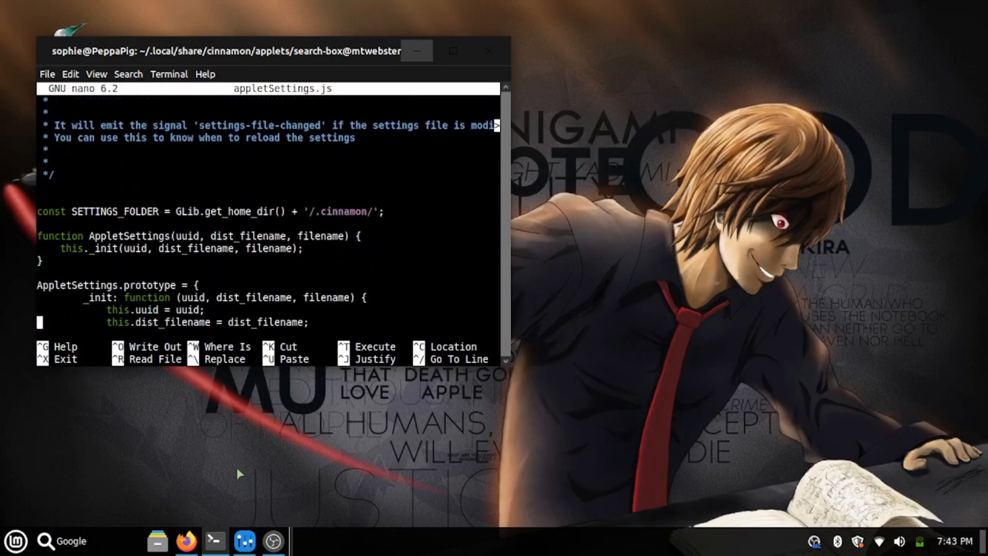
scroll(down, 3)
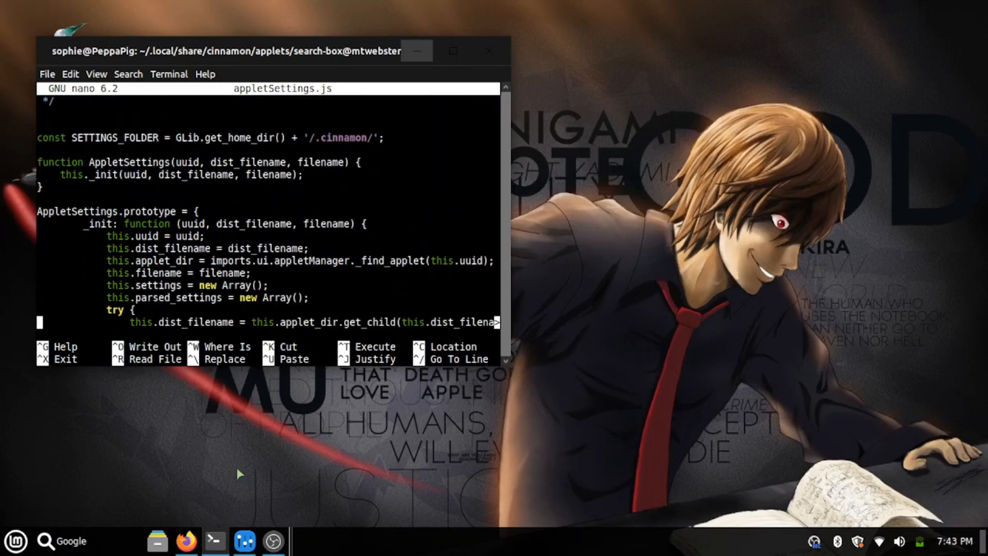
scroll(down, 3)
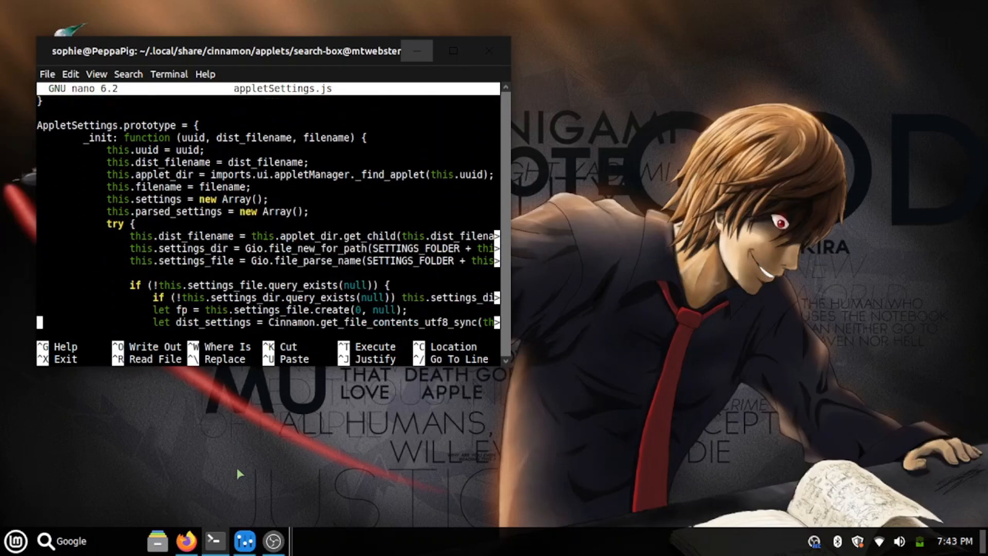
scroll(down, 3)
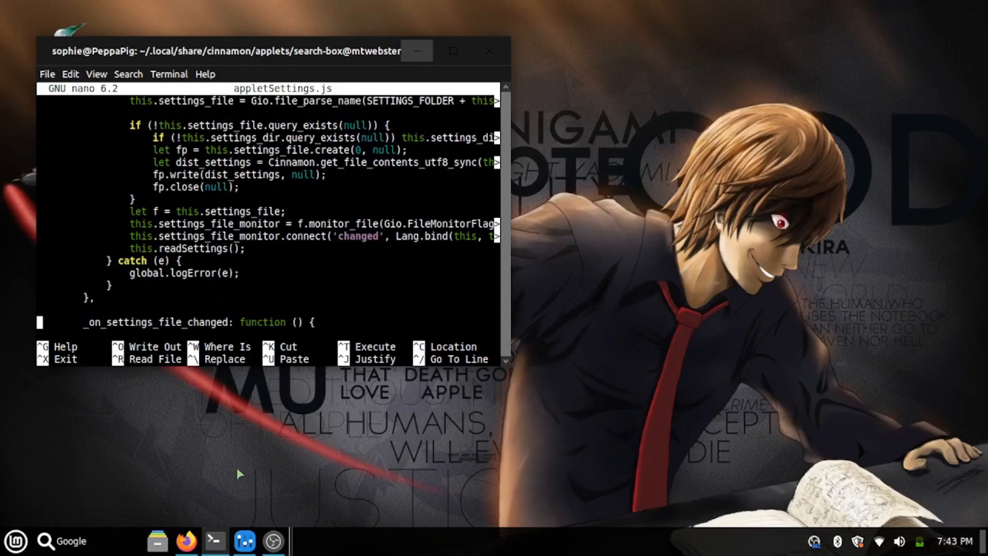
scroll(down, 3)
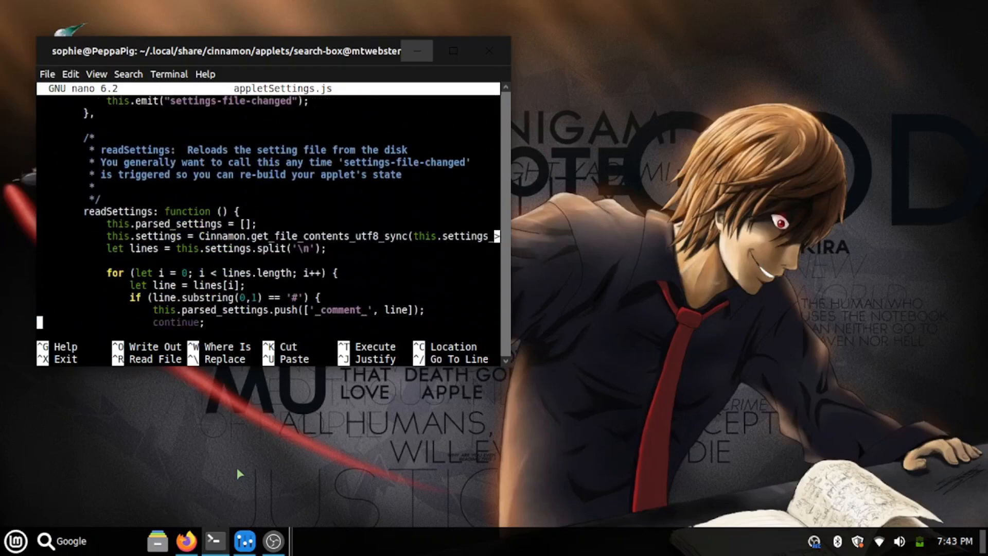
scroll(down, 3)
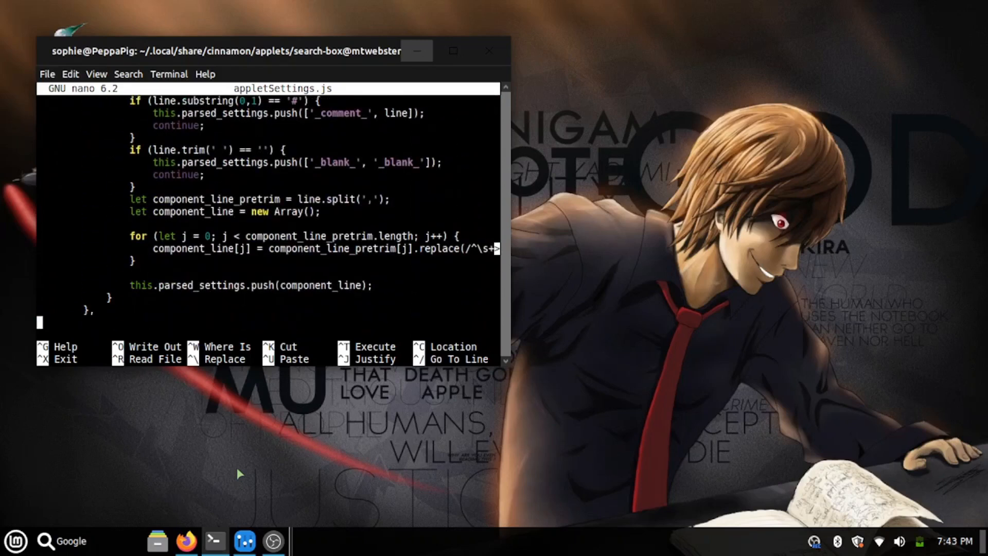
scroll(down, 3)
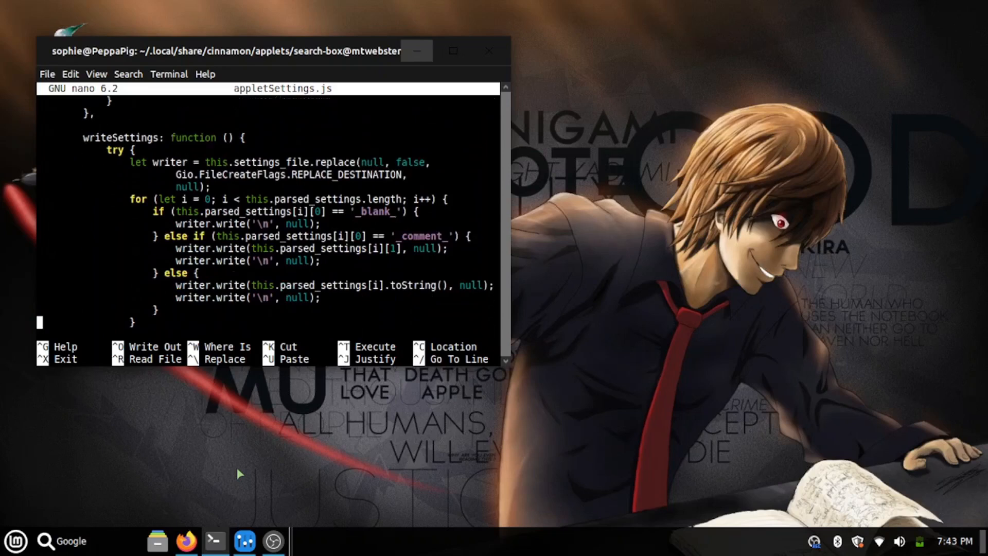
scroll(down, 3)
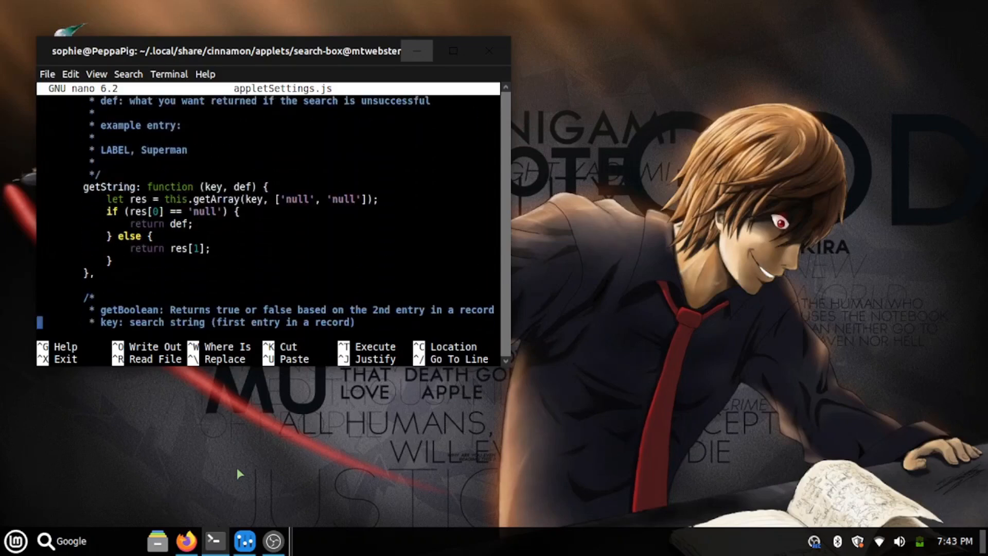
scroll(down, 3)
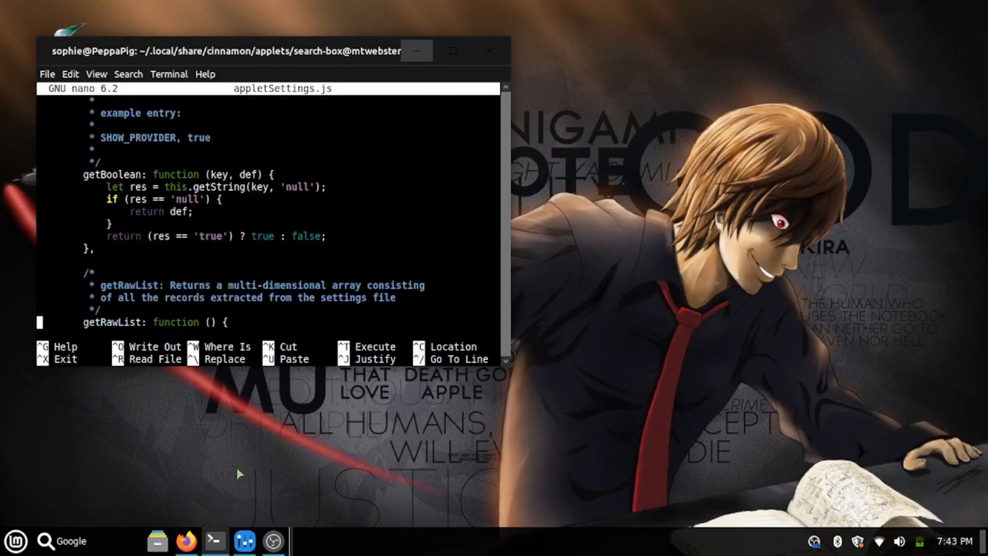
text(bl)
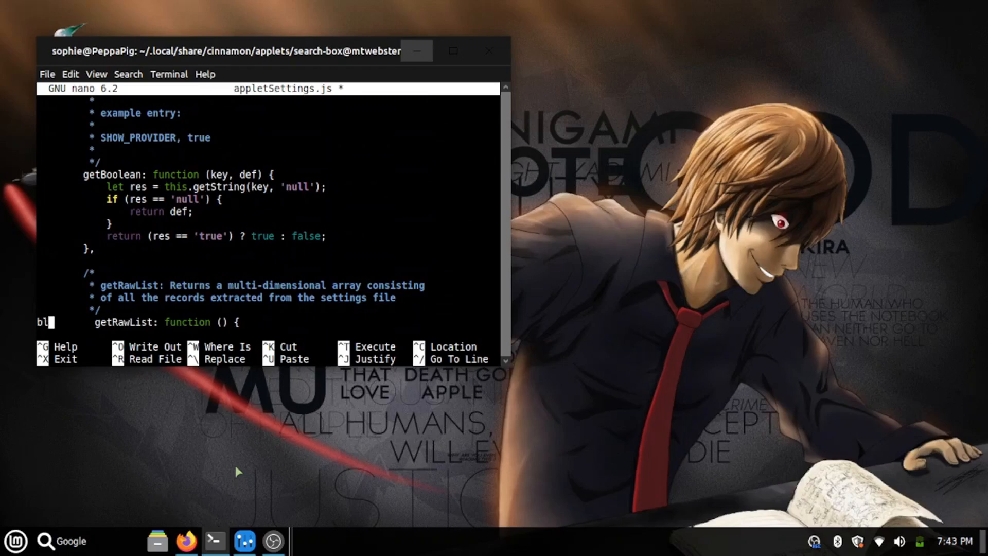
key(Backspace)
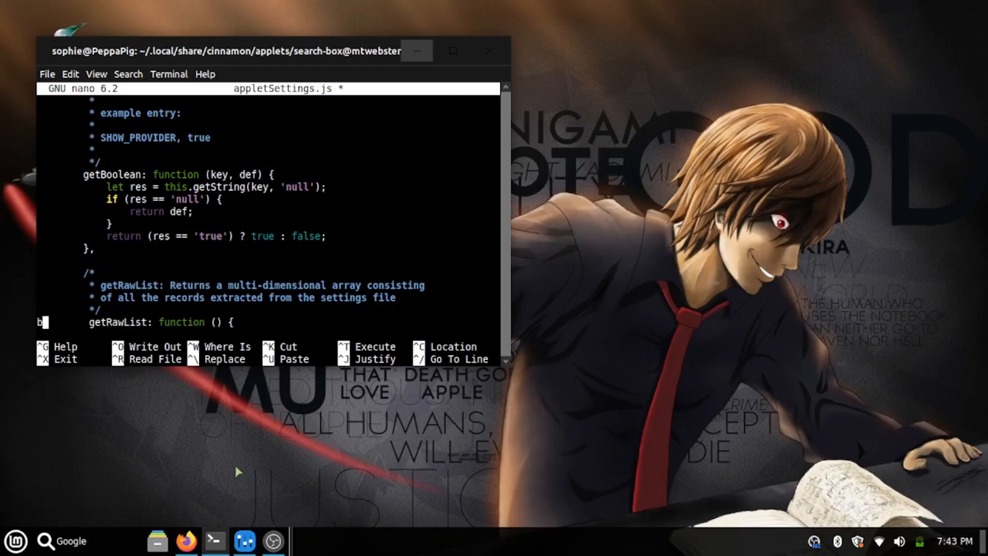
key(ctrl+w)
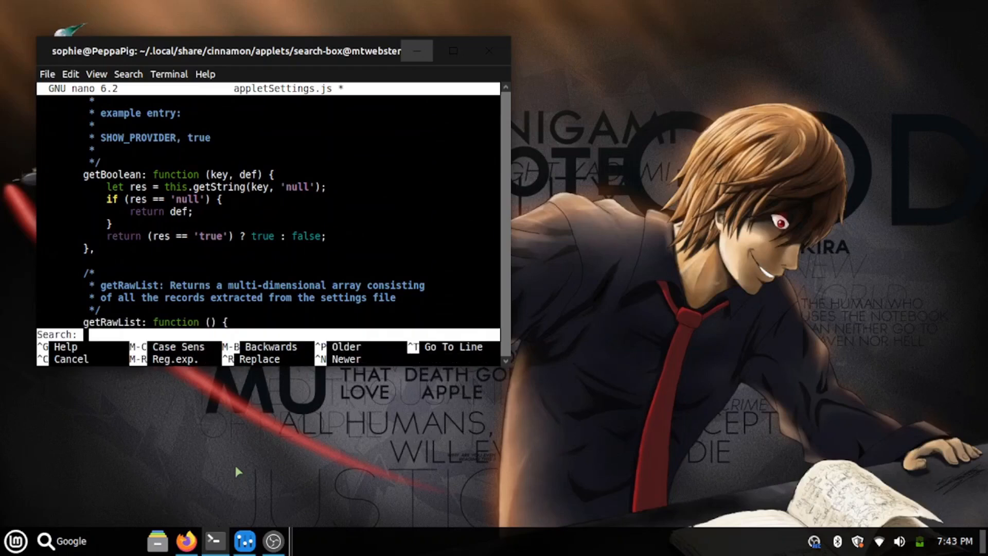
text(black)
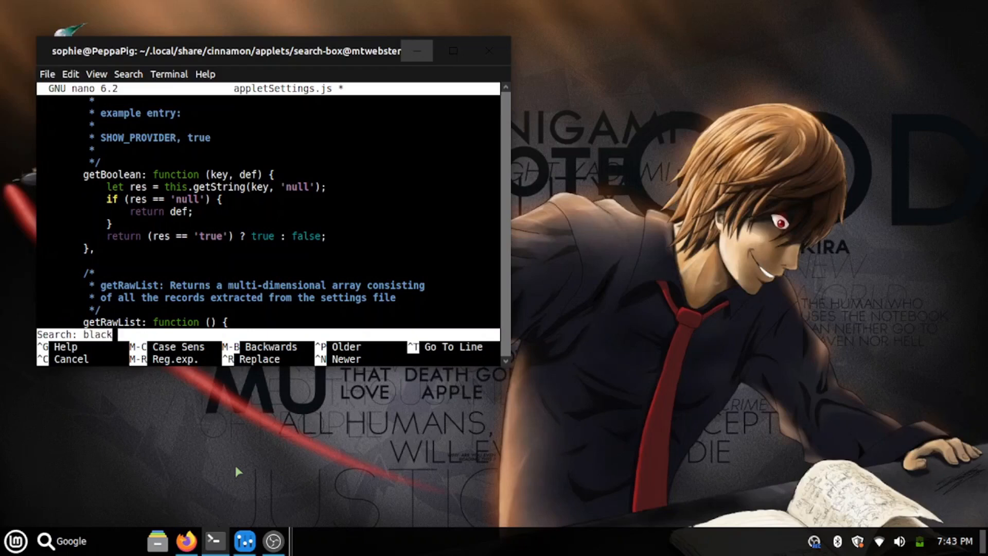
key(Return)
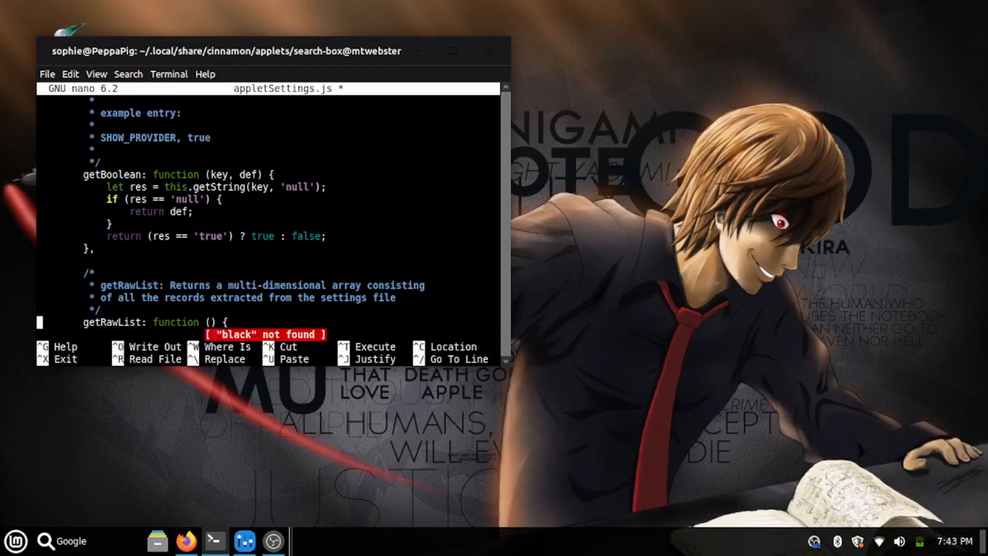
key(ctrl+x)
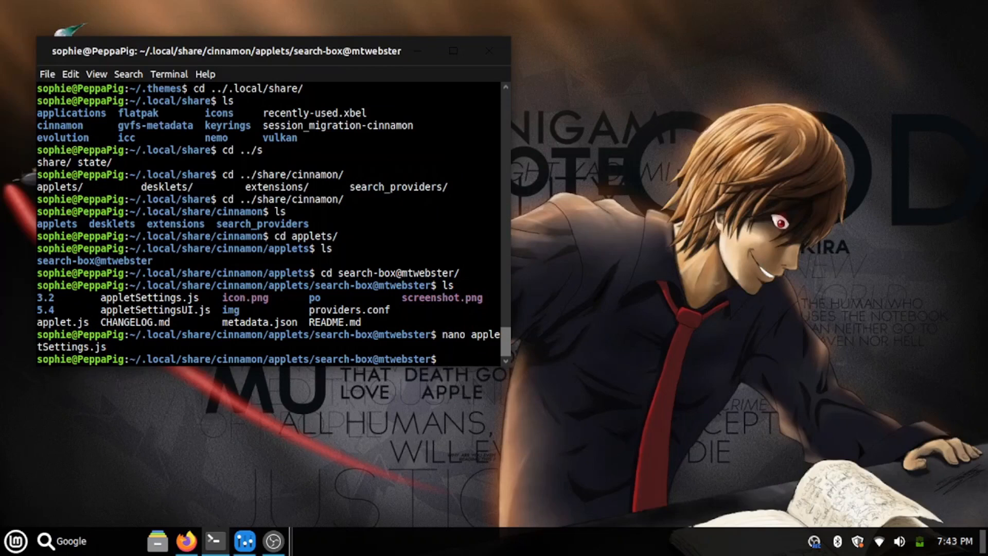
- View 5.4/settings-schema.json in nano and scroll through its settings definitions
text(nano 5.4/)
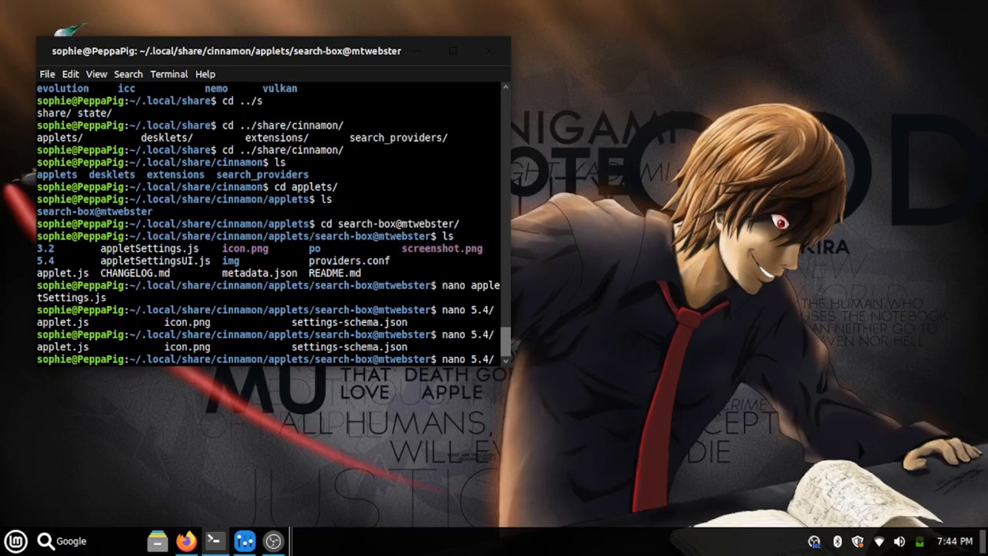
text(s)
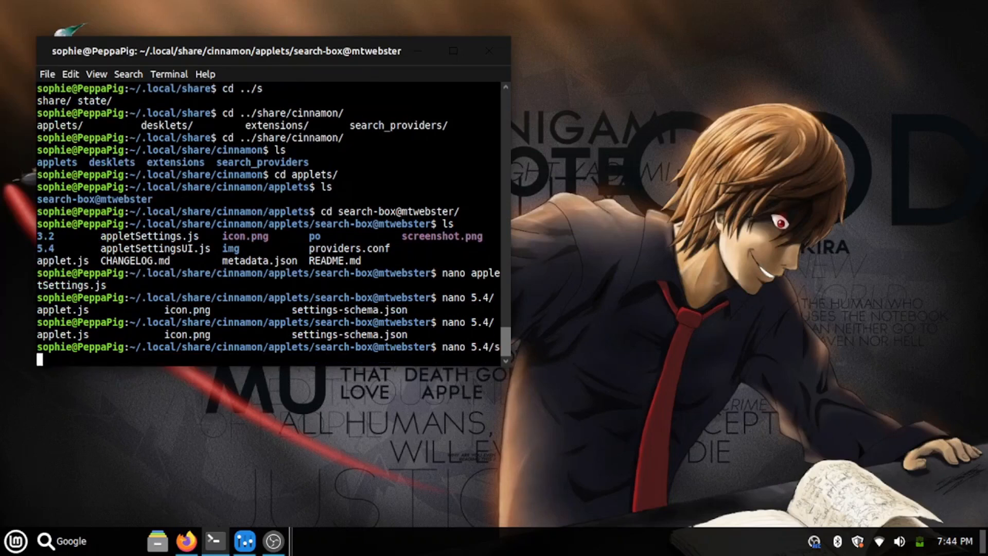
key(Return)
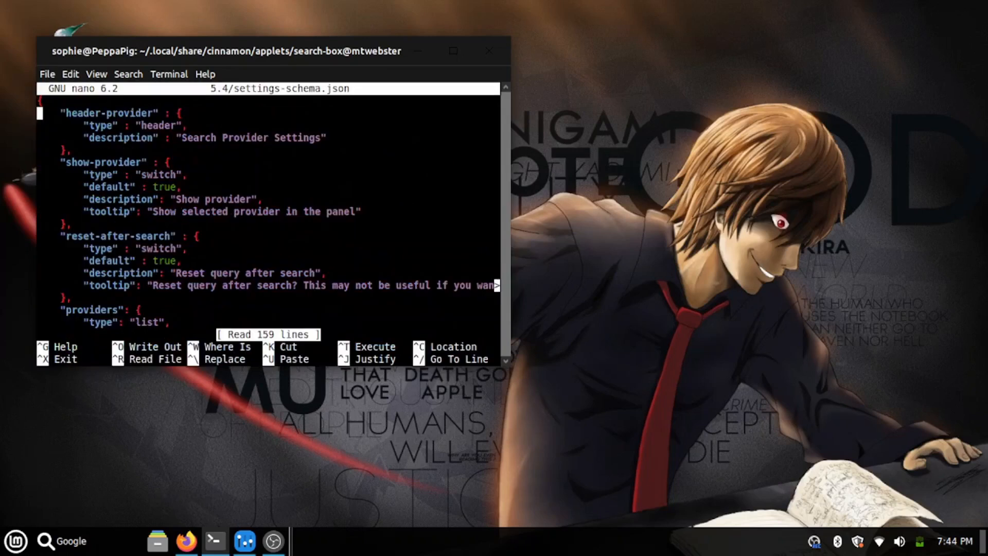
scroll(down, 3)
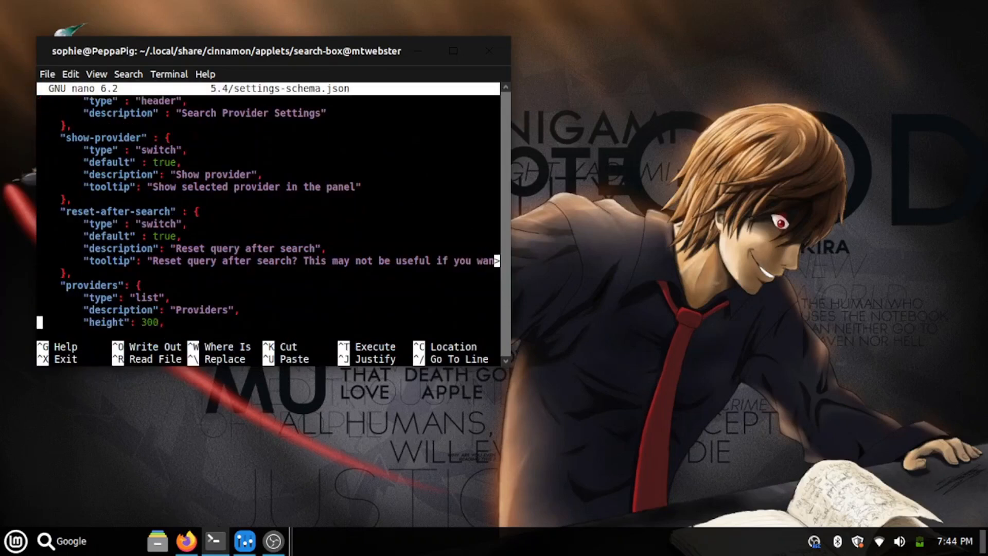
scroll(down, 3)
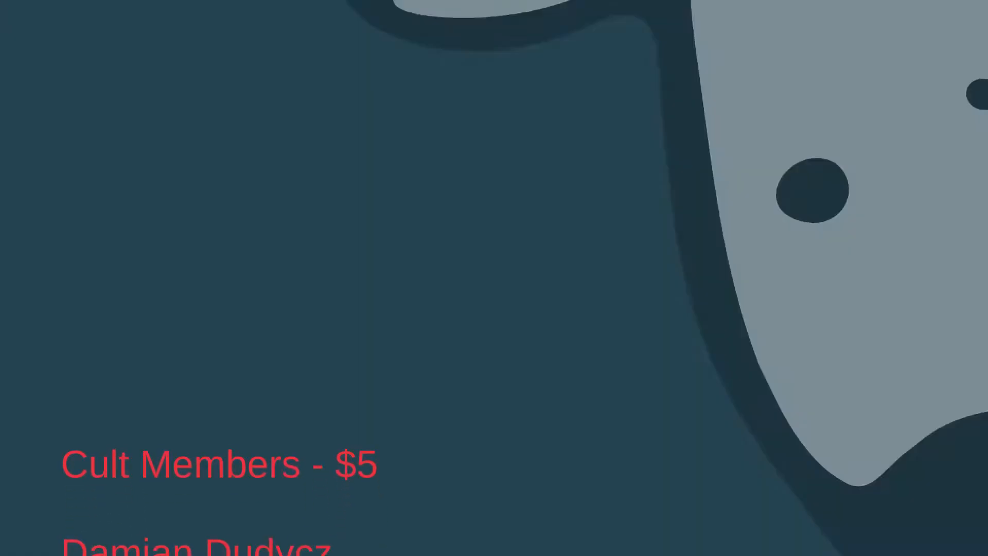
scroll(up, 3)
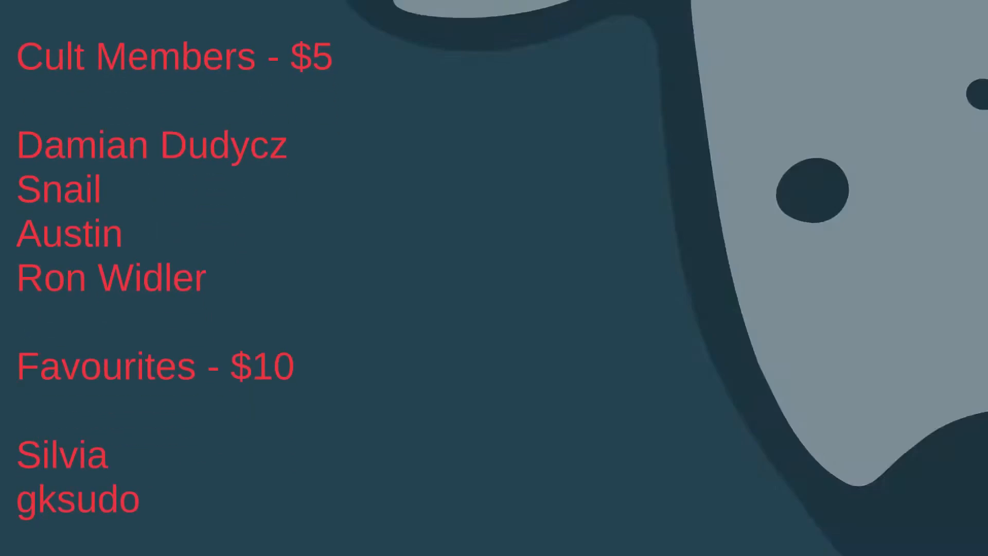